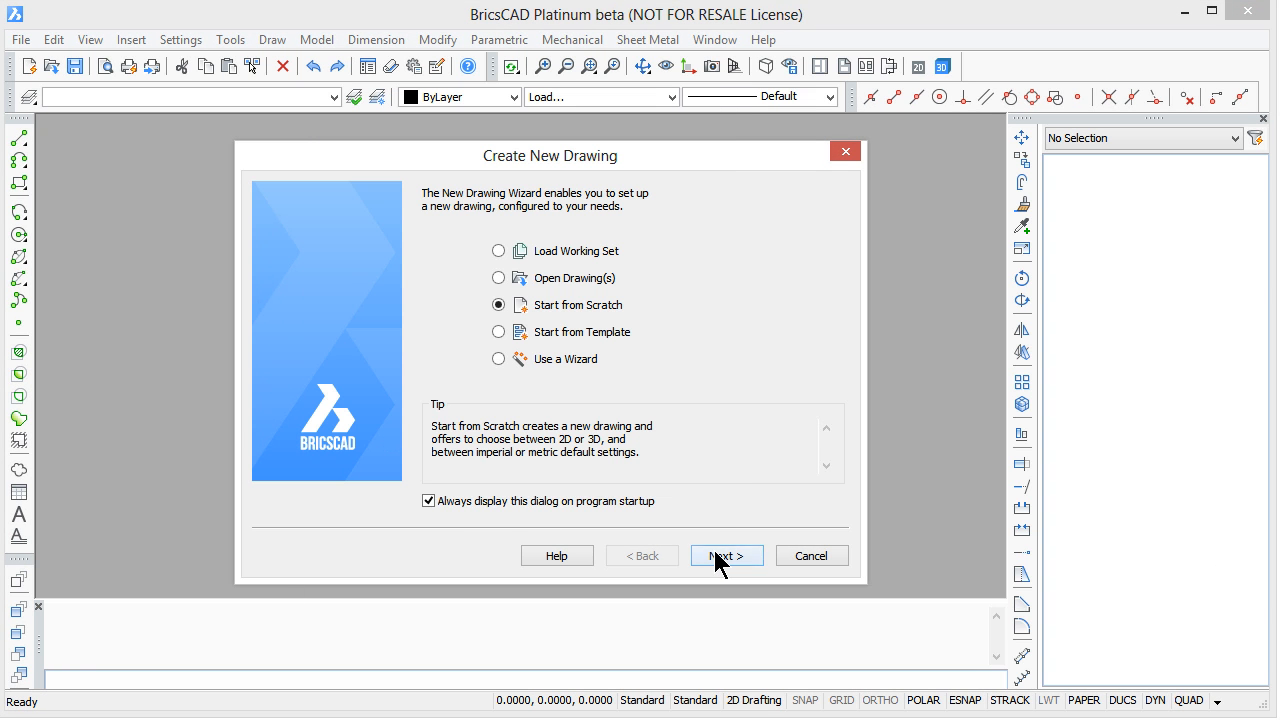
Proceed with starting a new drawing from scratch in the Create New Drawing wizard.
click(724, 556)
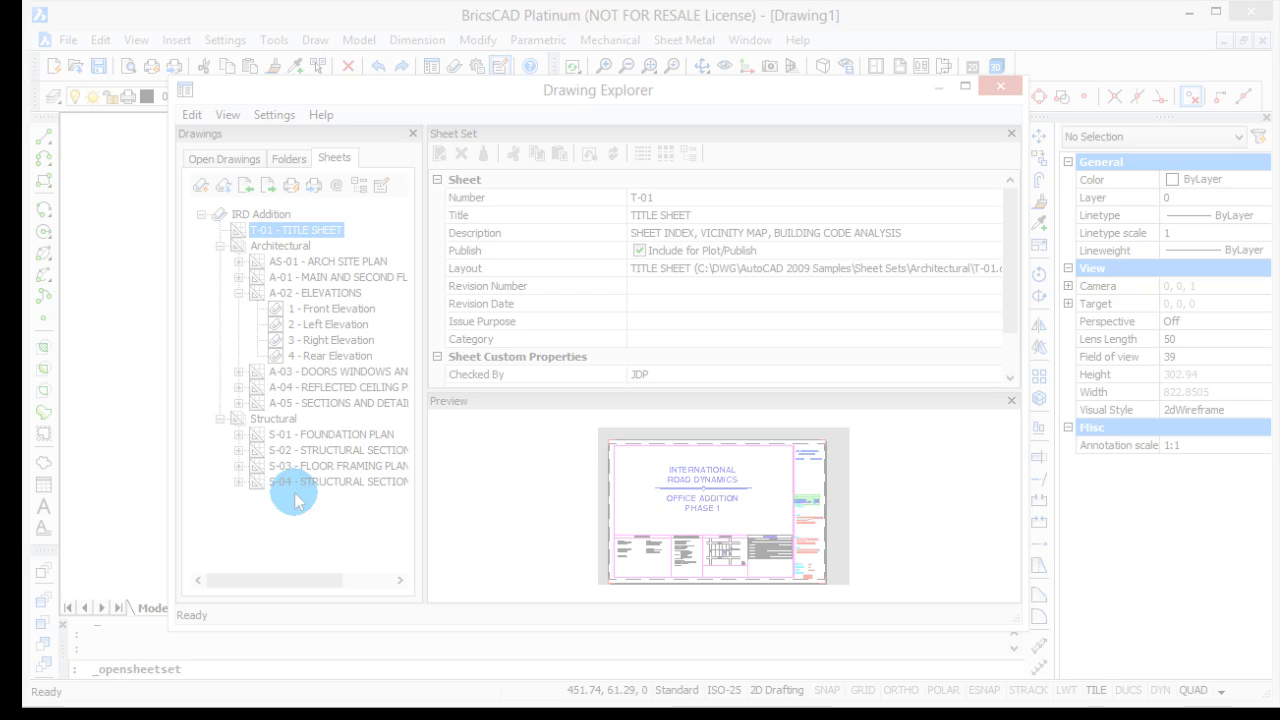
Close the Drawing Explorer window to return to the blank drawing.
click(1000, 84)
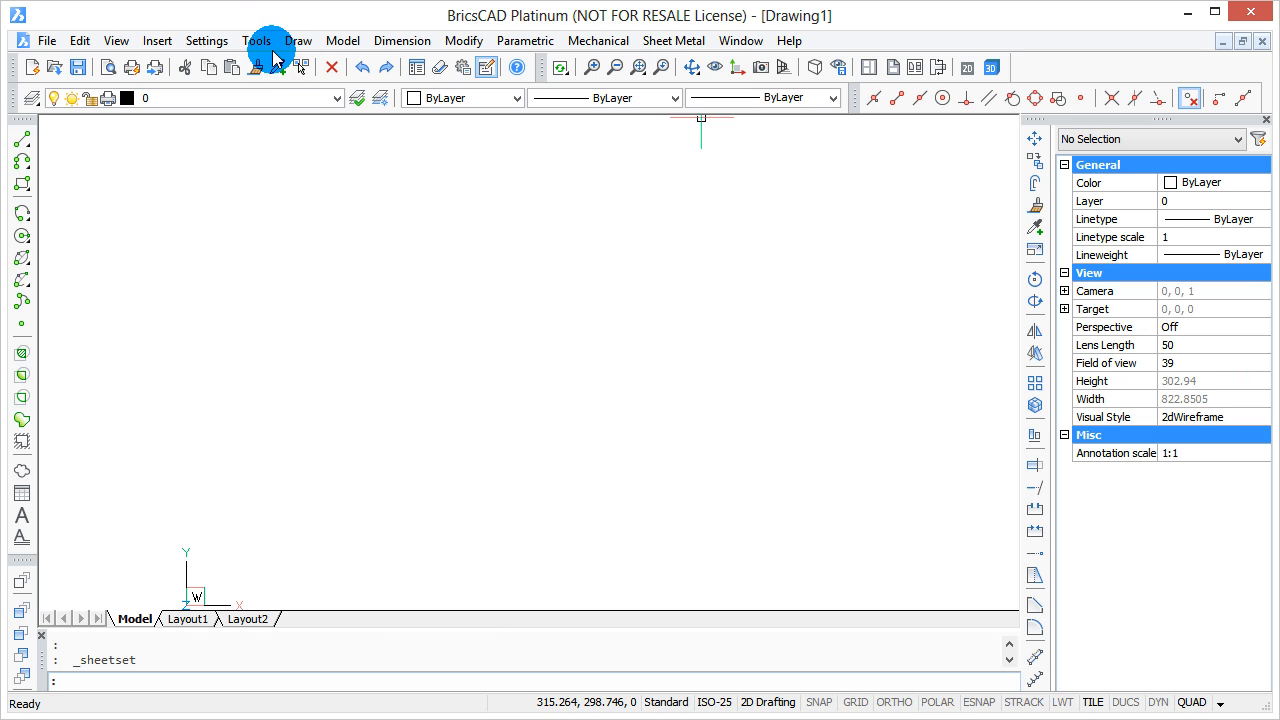
click(256, 40)
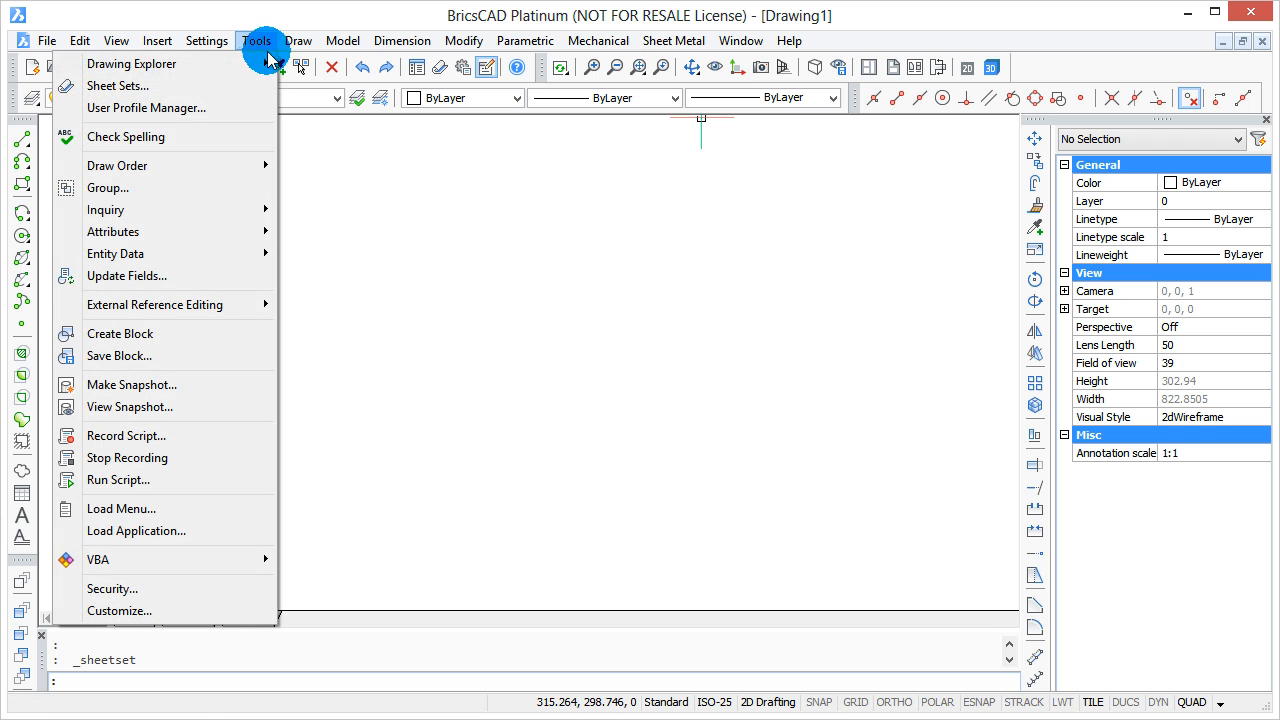
click(116, 86)
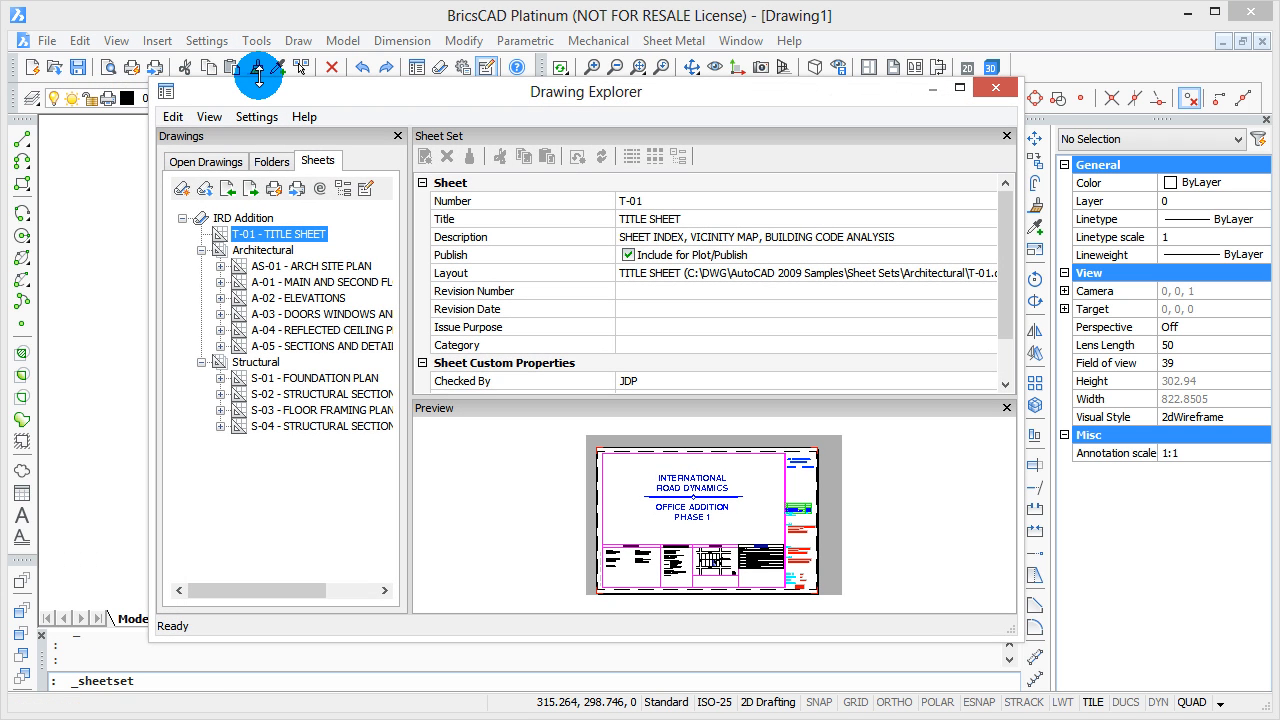
mouse_move(380, 120)
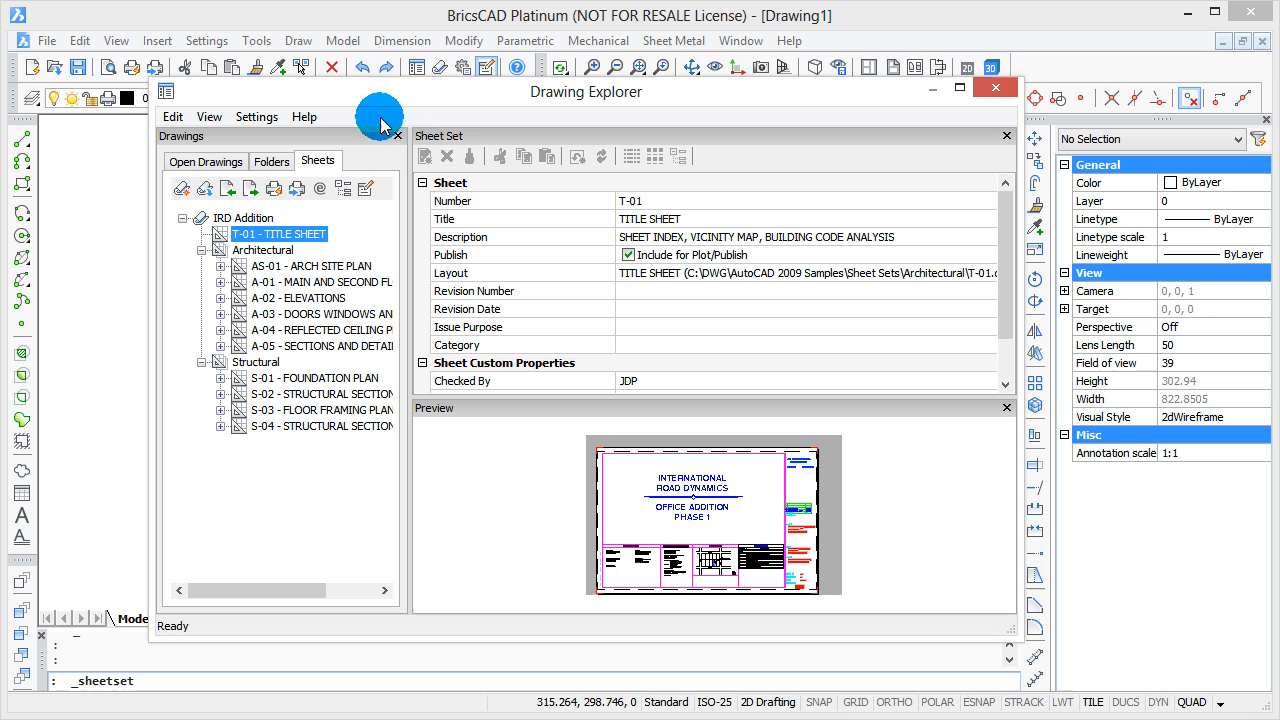
mouse_move(564, 110)
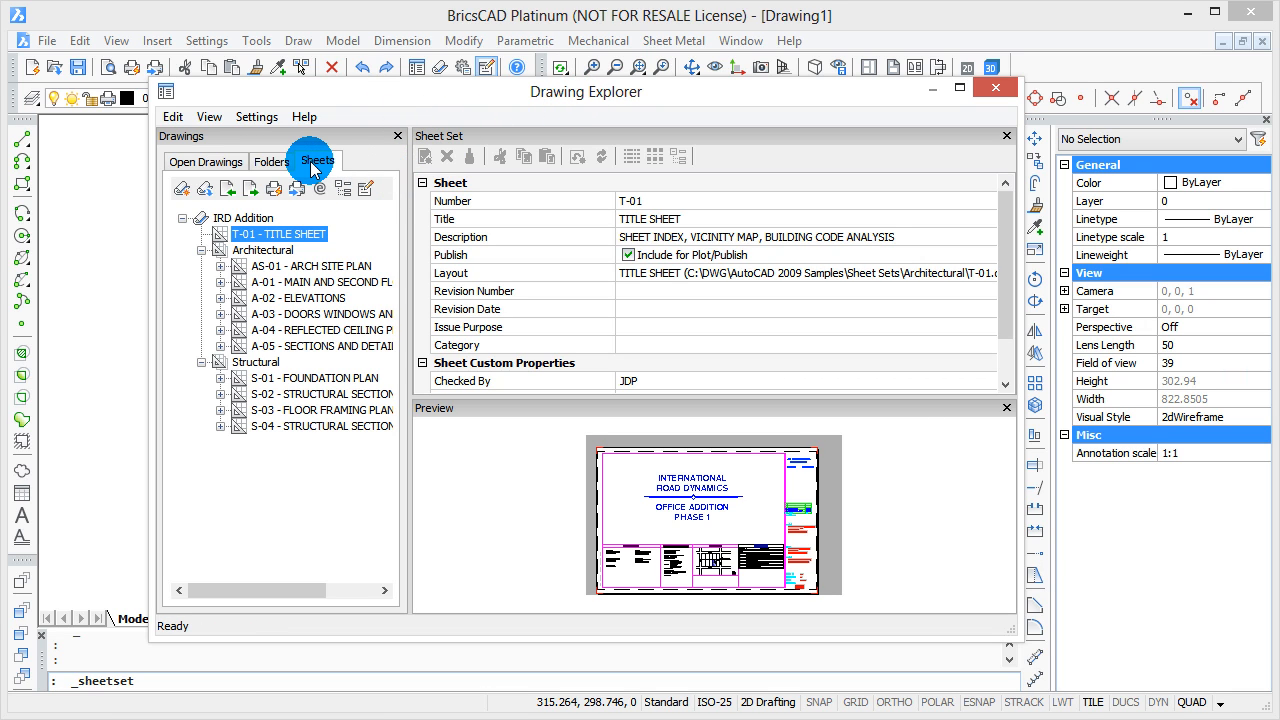
click(204, 160)
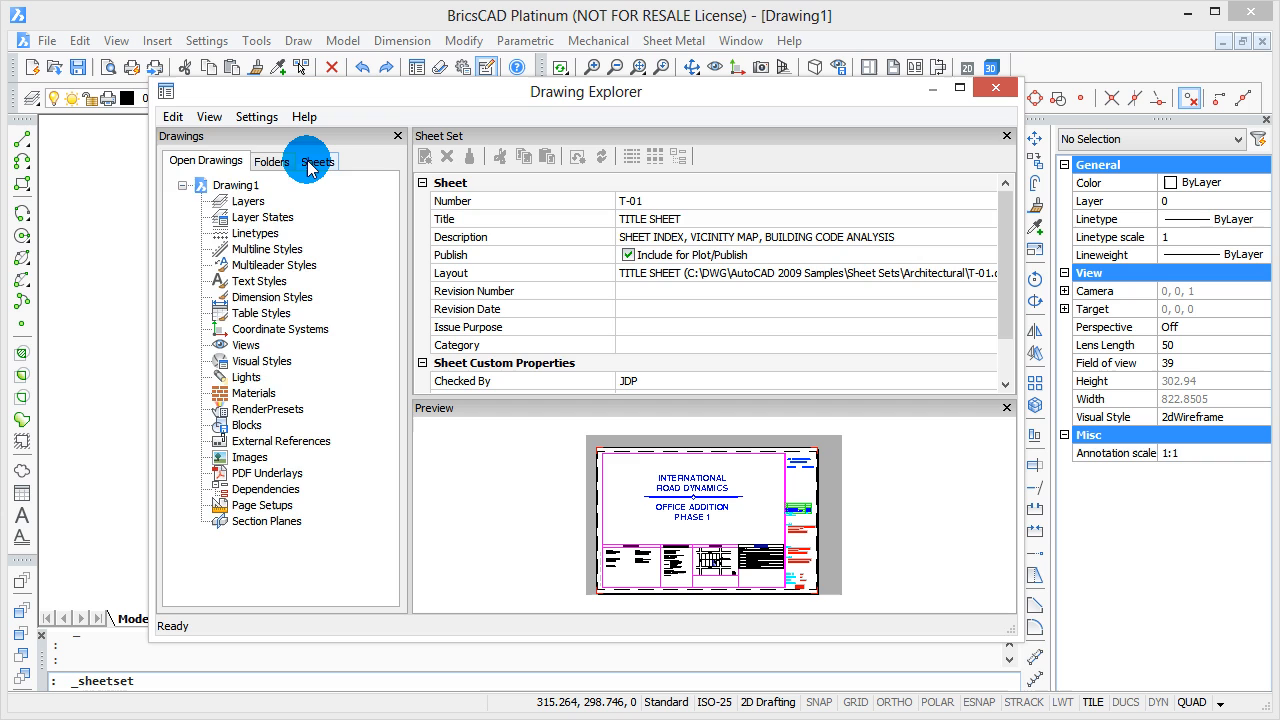
click(318, 160)
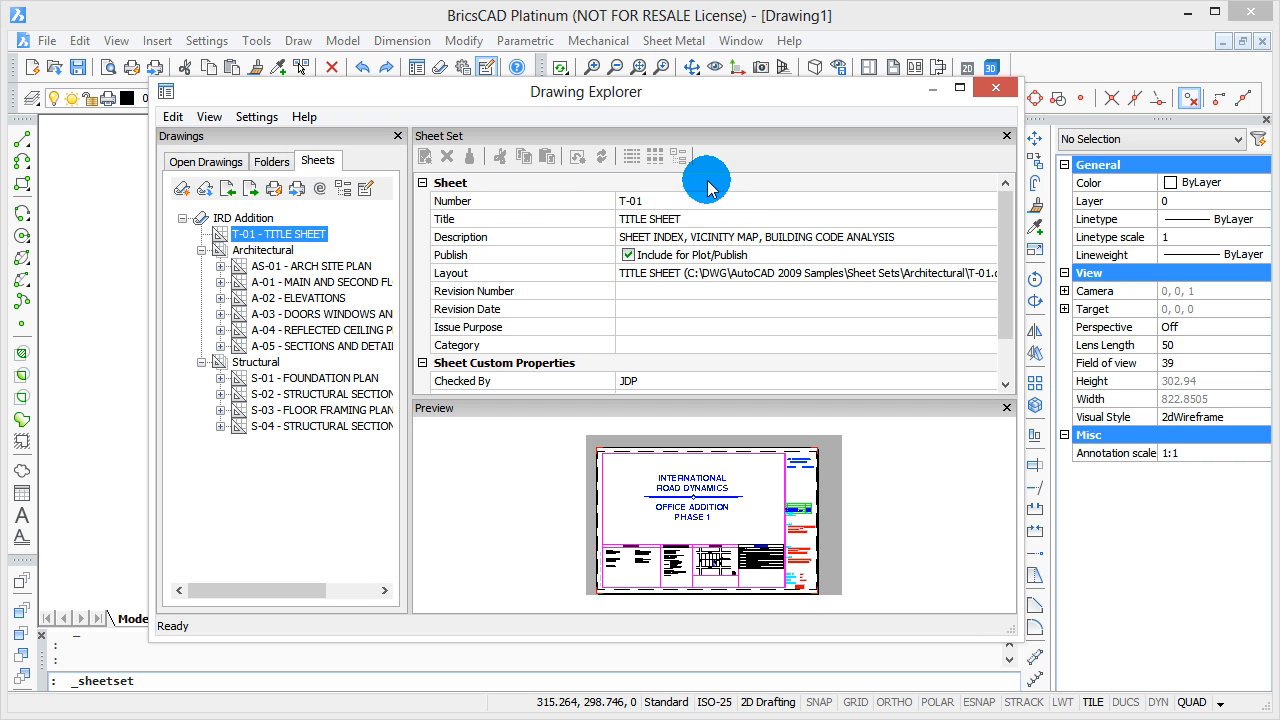
click(994, 88)
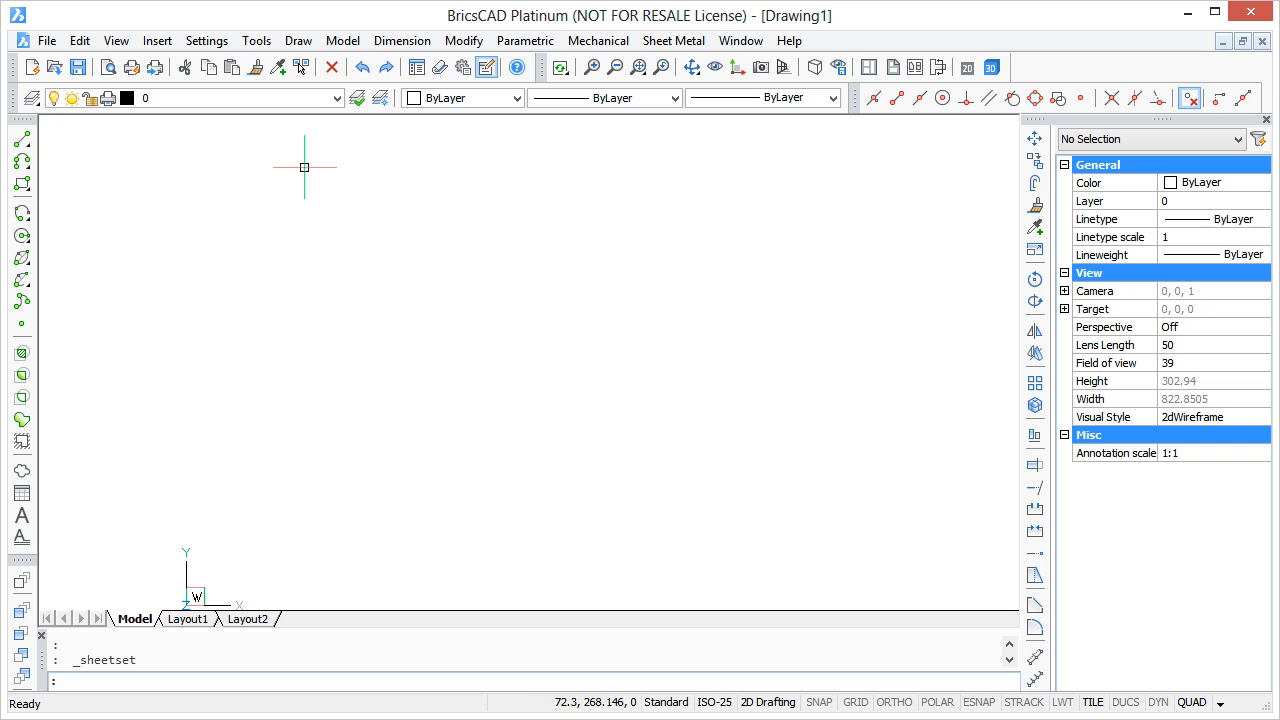
Choose Open Sheet Set... from the File menu to bring up the sheet set file chooser.
click(48, 40)
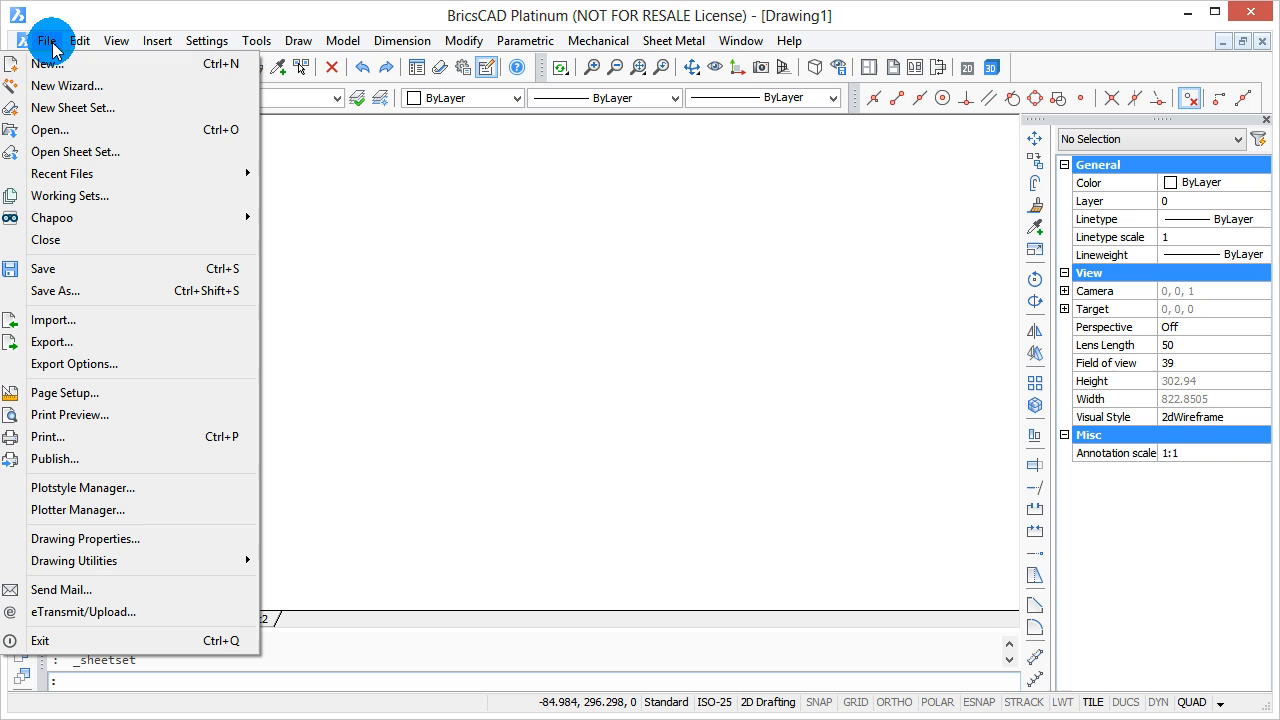
mouse_move(76, 152)
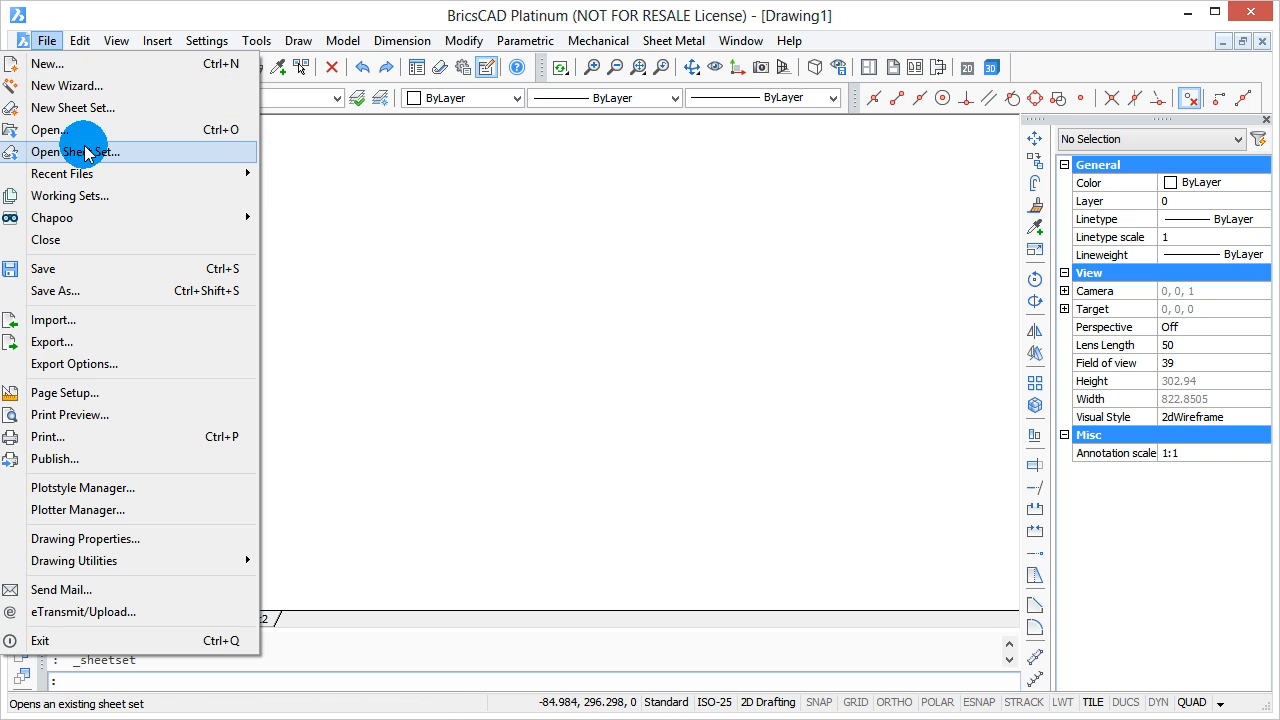
click(76, 152)
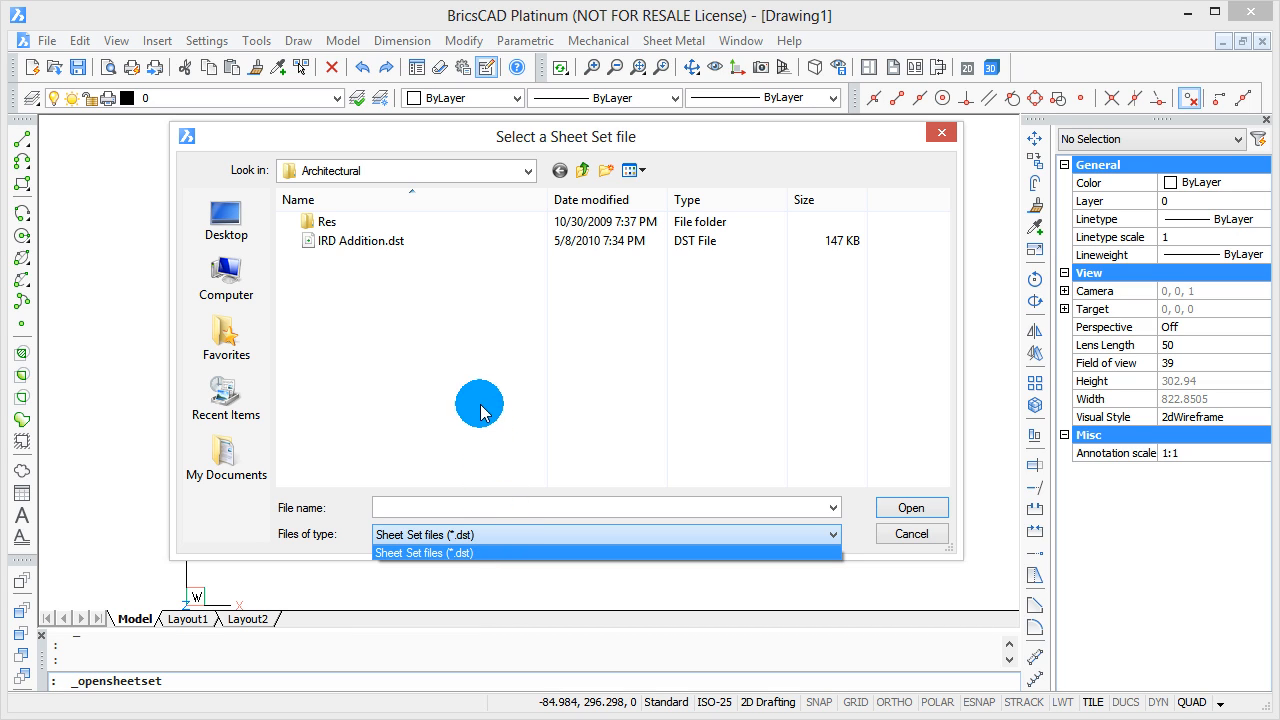
Select IRD Addition.dst in the Architectural folder and open it.
click(424, 552)
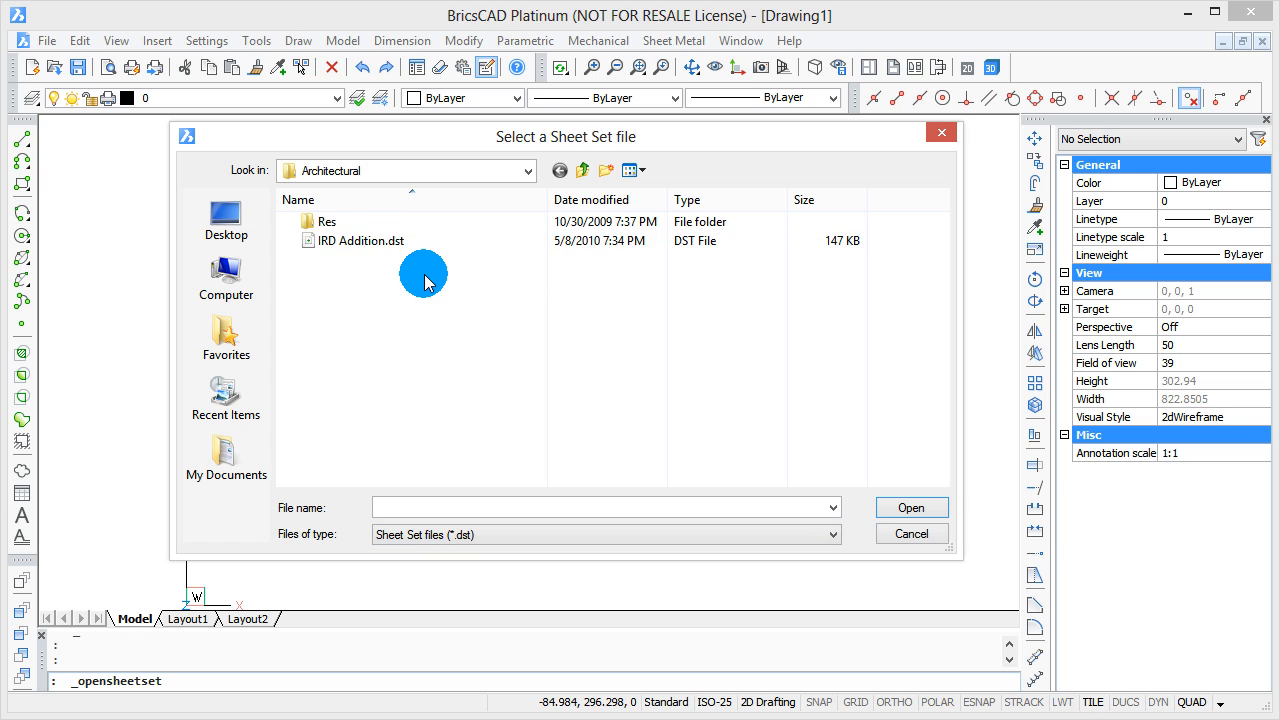
click(360, 240)
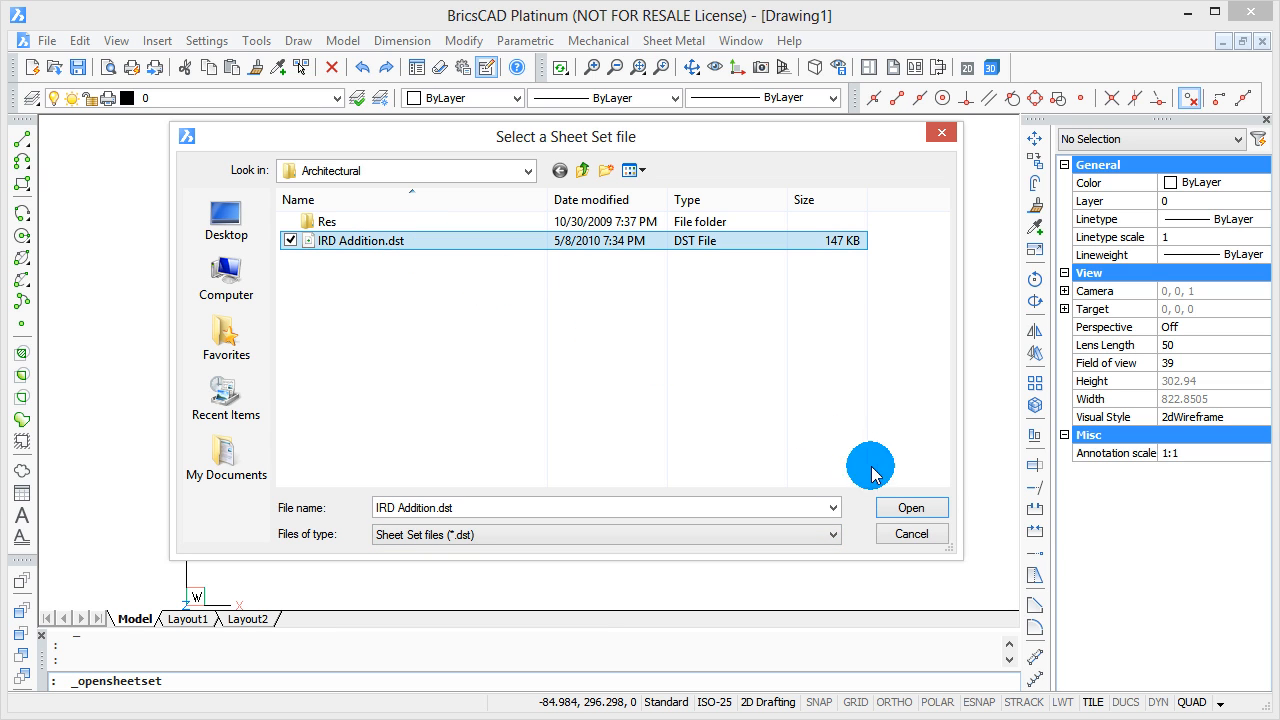
click(912, 508)
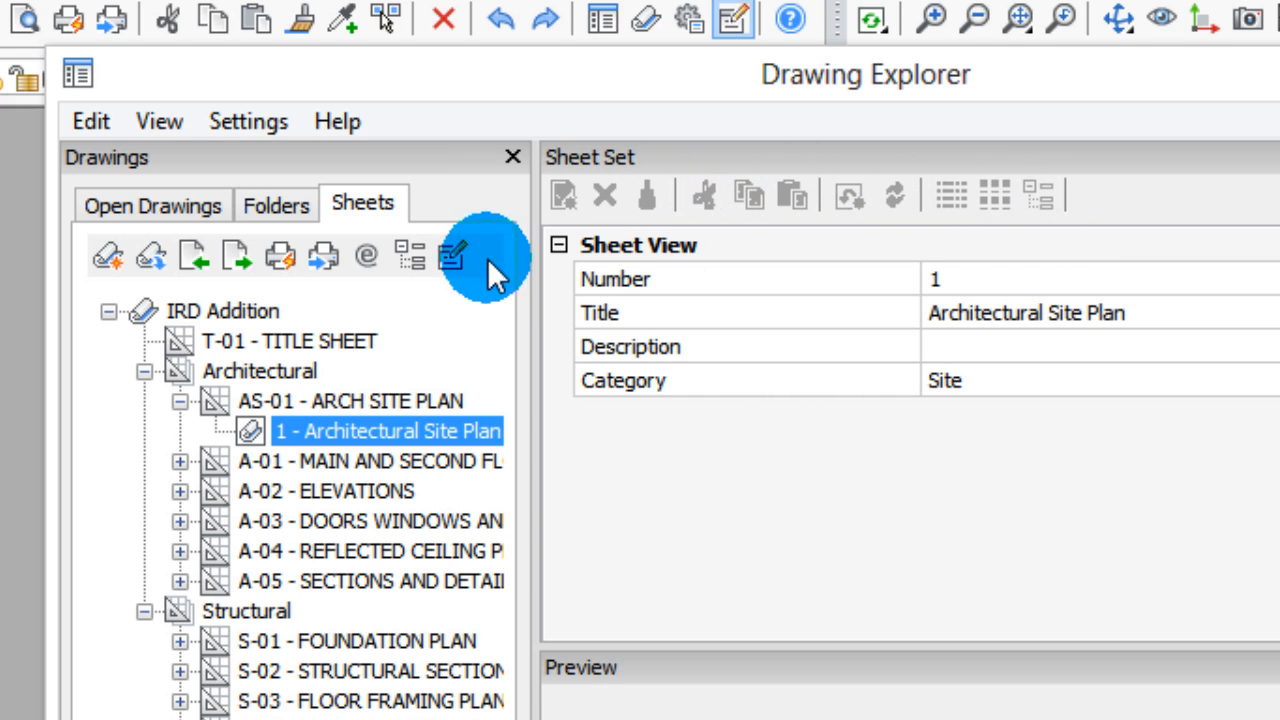
mouse_move(108, 256)
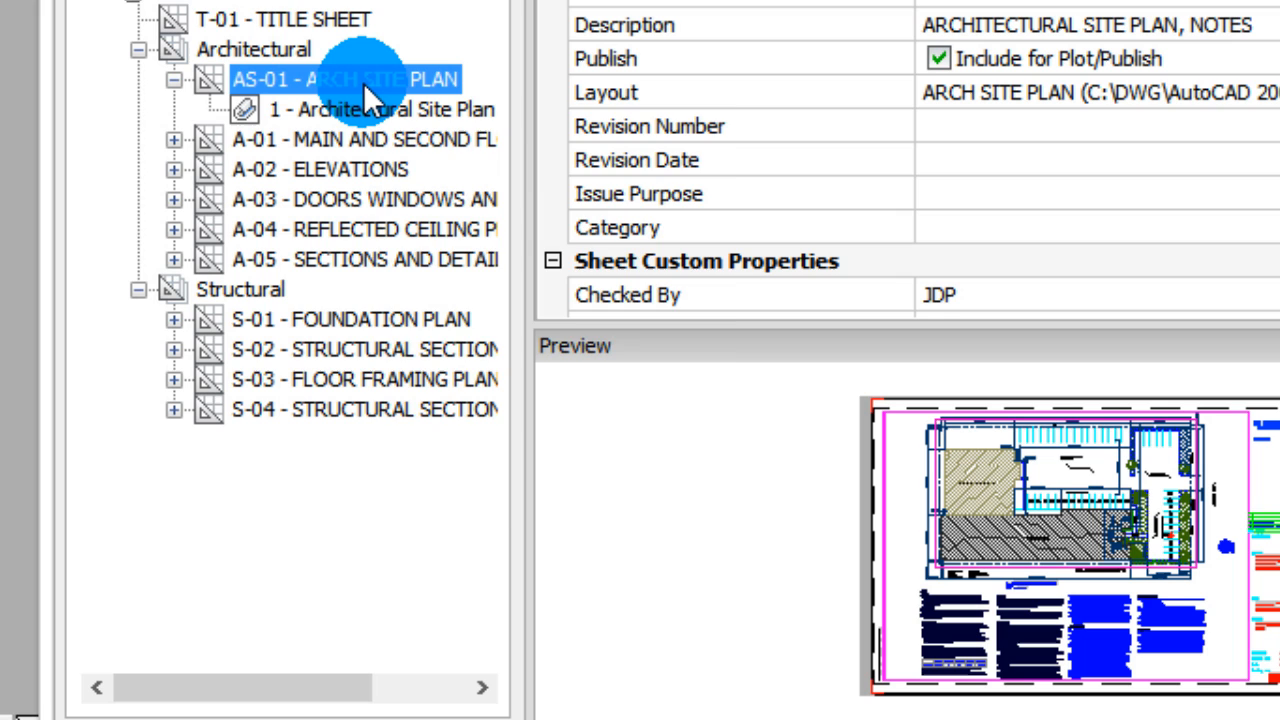
Bring up the context menu for the AS-01 ARCH SITE PLAN sheet.
right_click(344, 80)
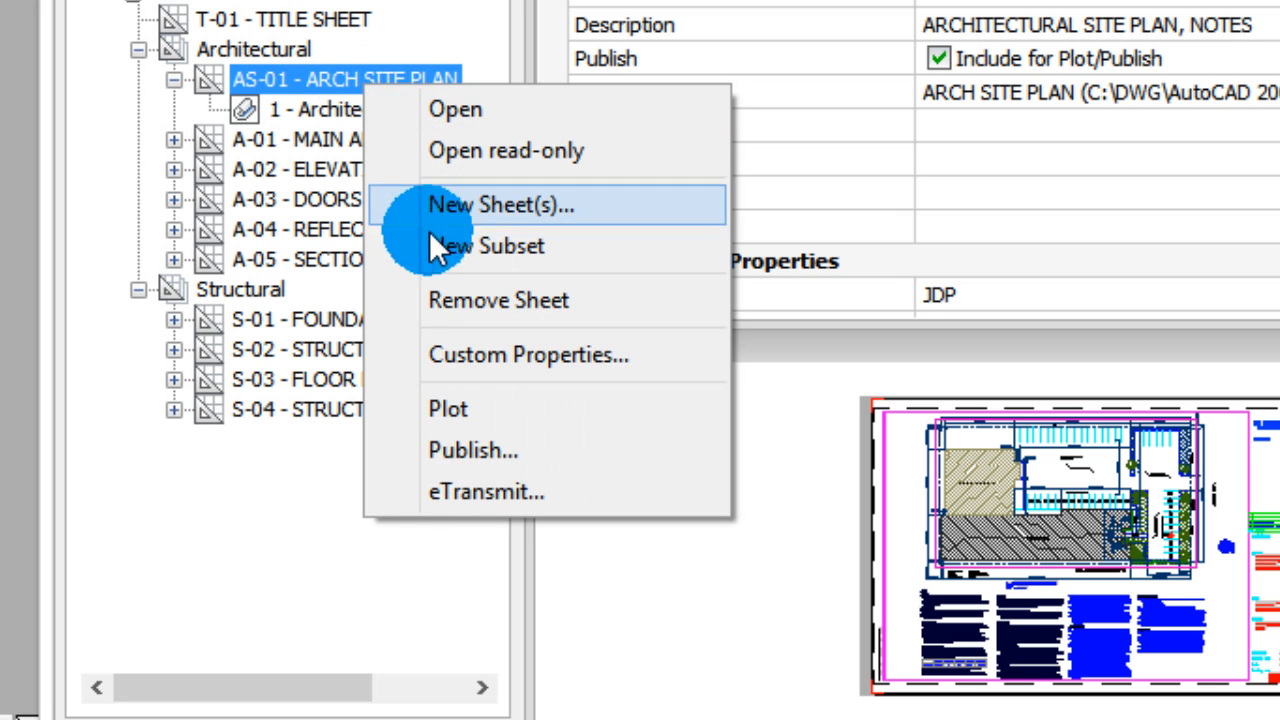
mouse_move(540, 150)
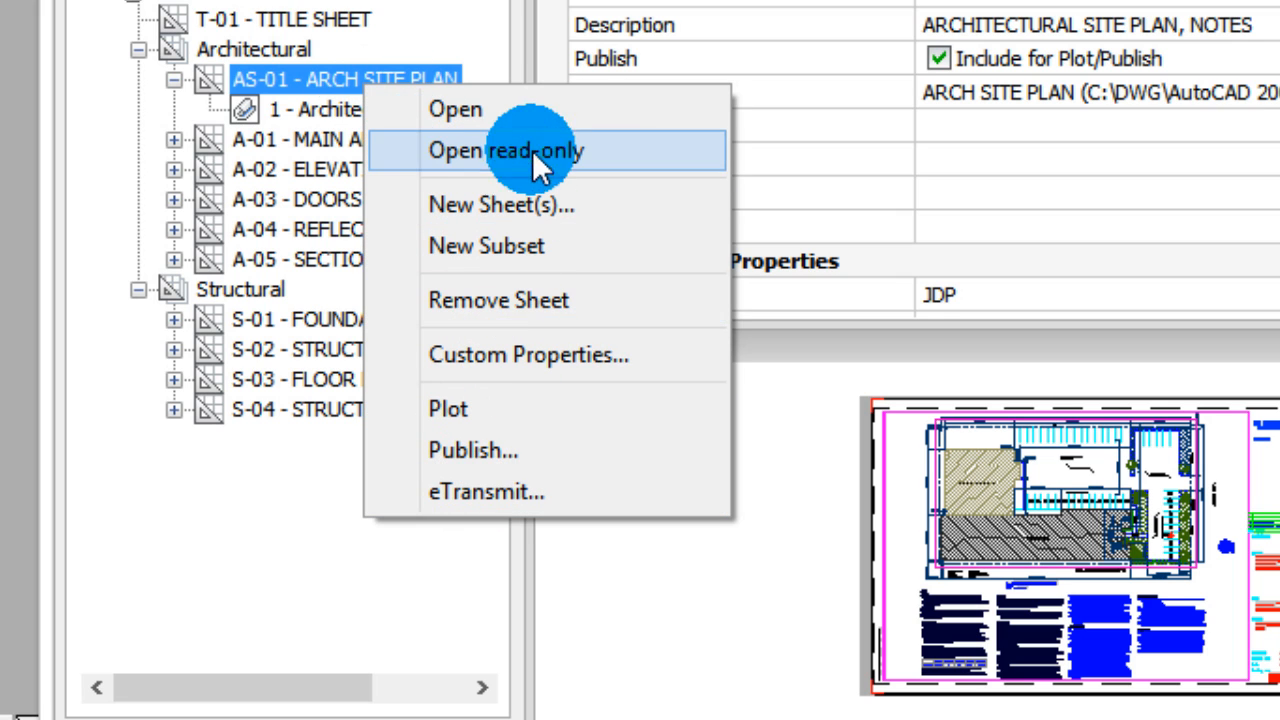
mouse_move(536, 108)
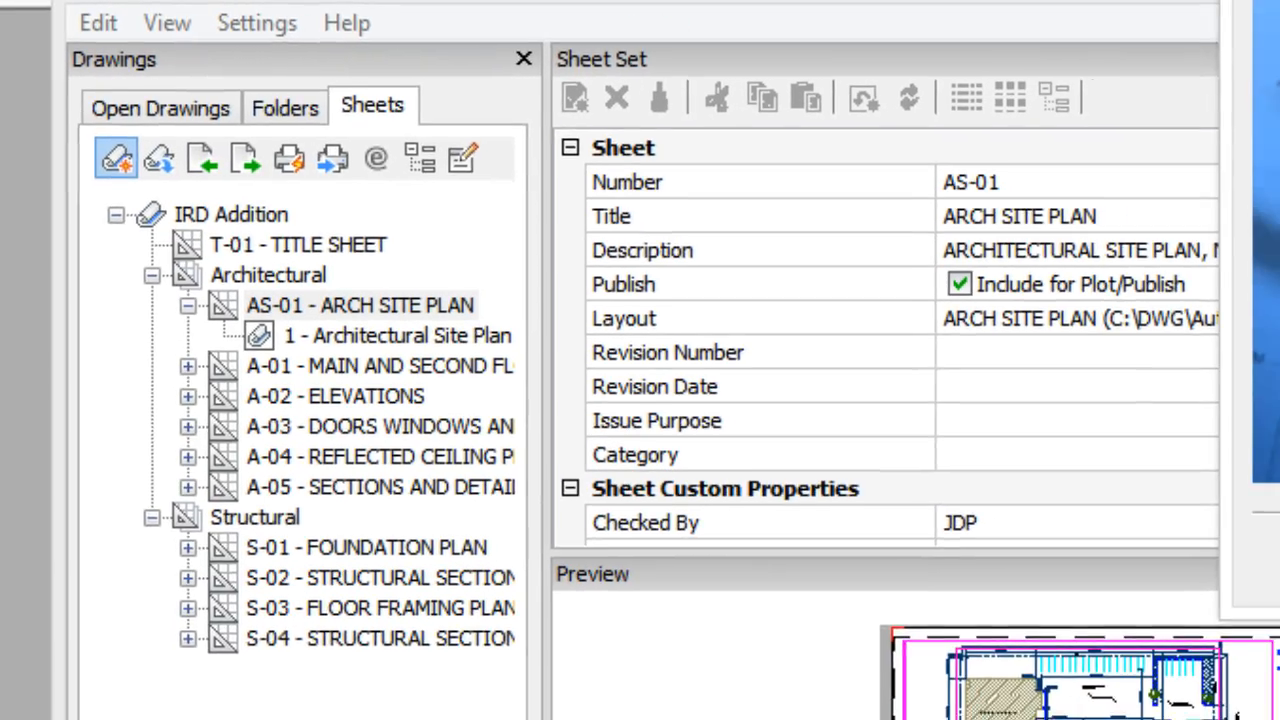
click(116, 158)
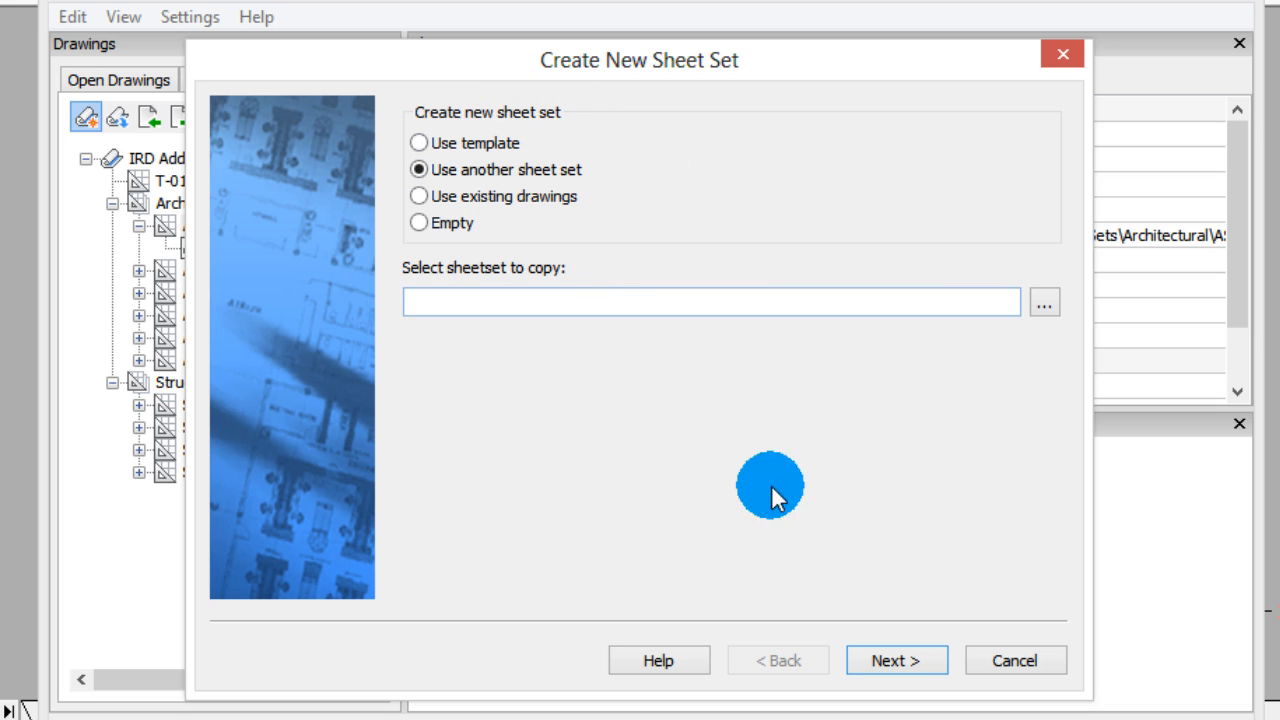
mouse_move(620, 192)
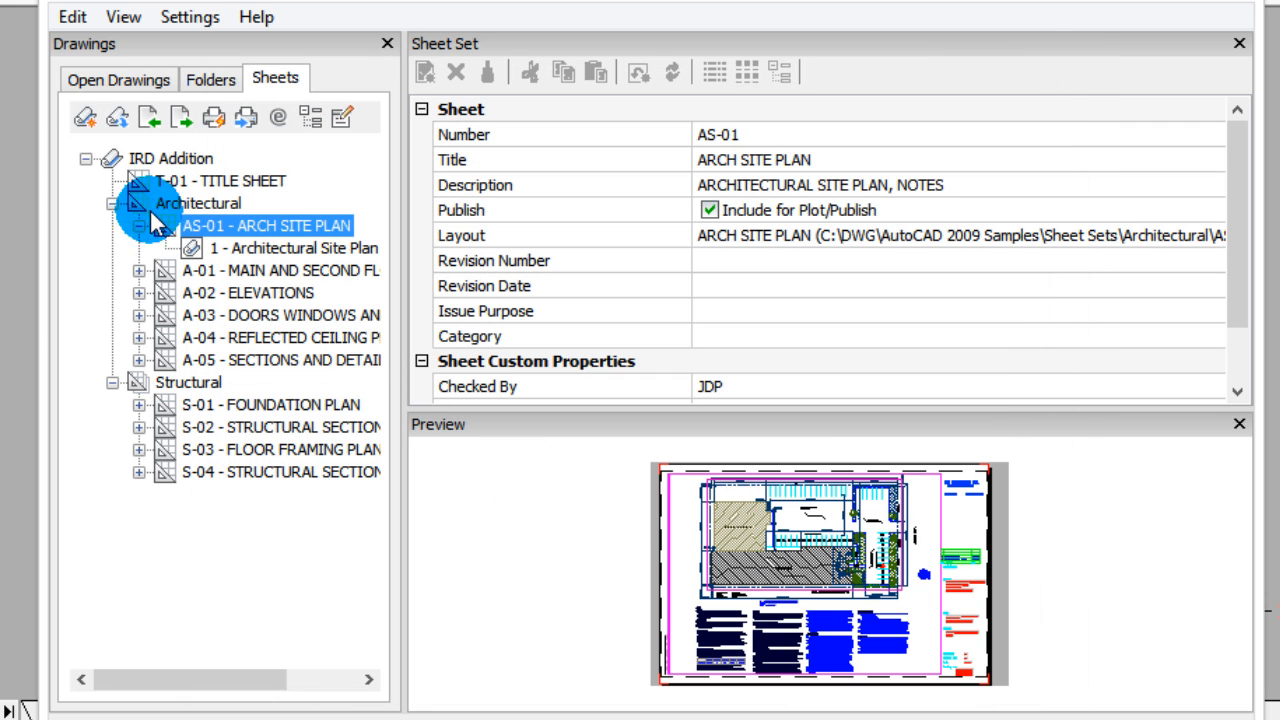
click(84, 116)
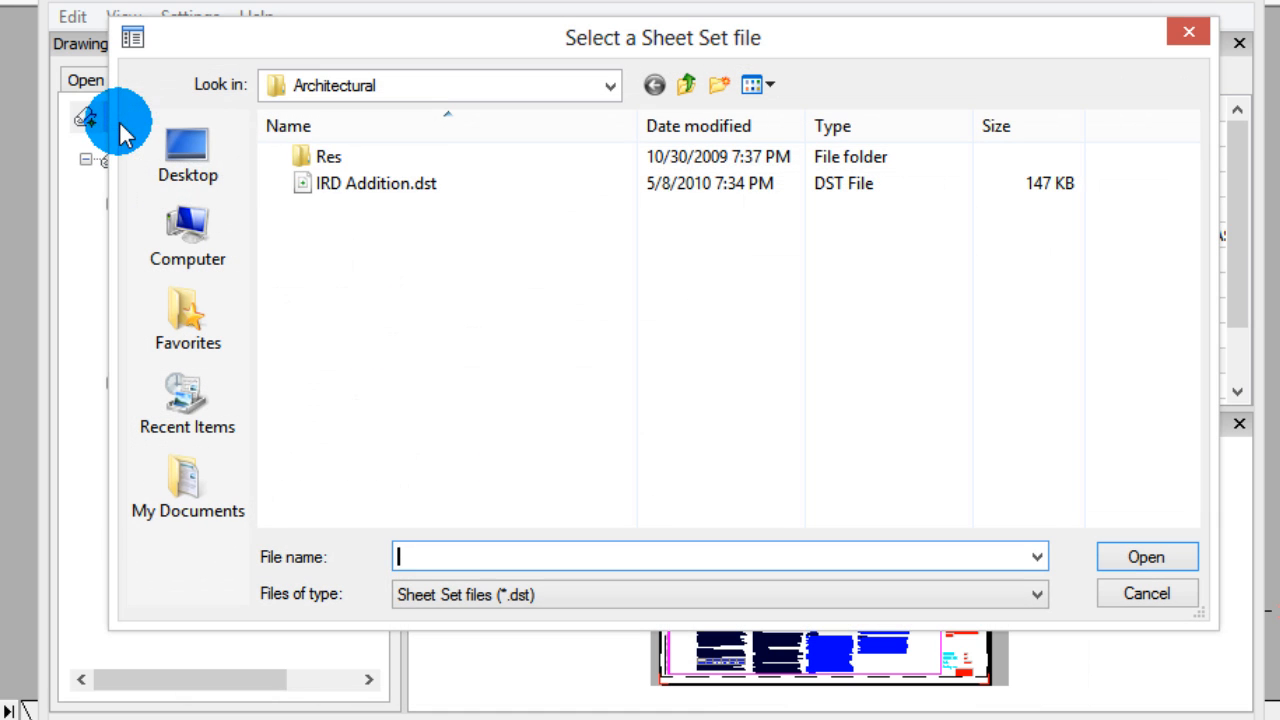
click(376, 184)
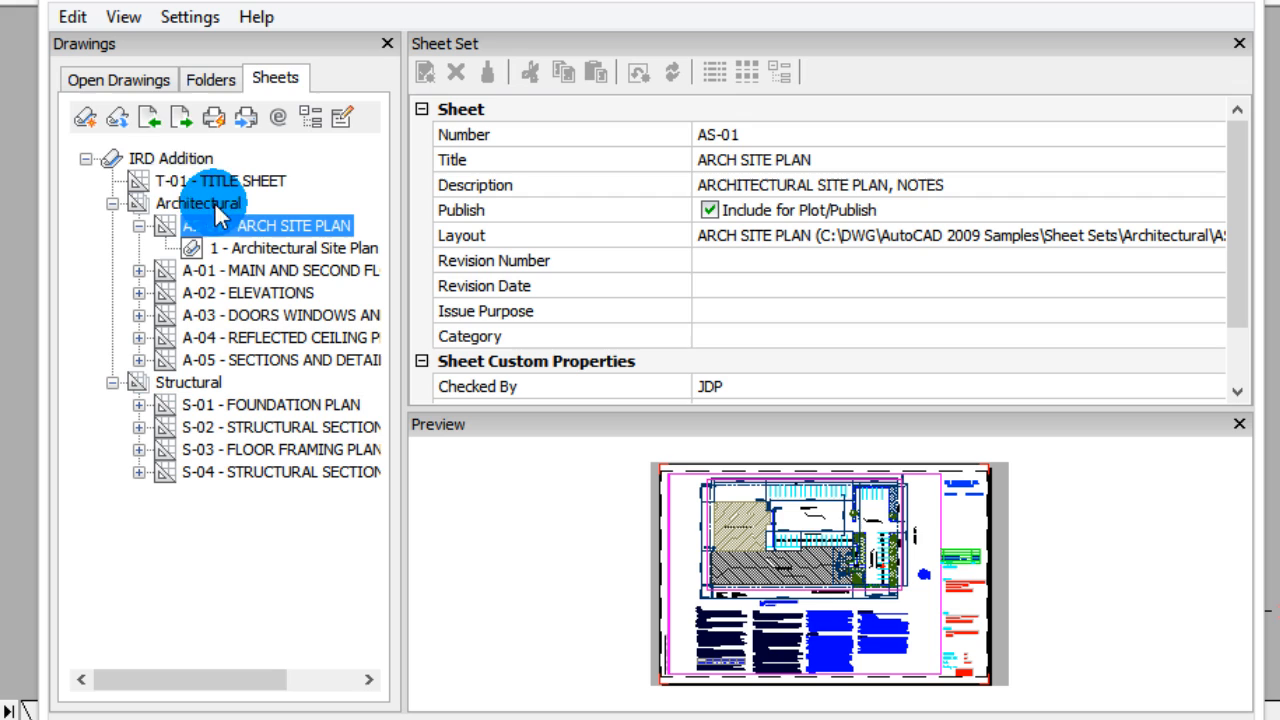
mouse_move(152, 116)
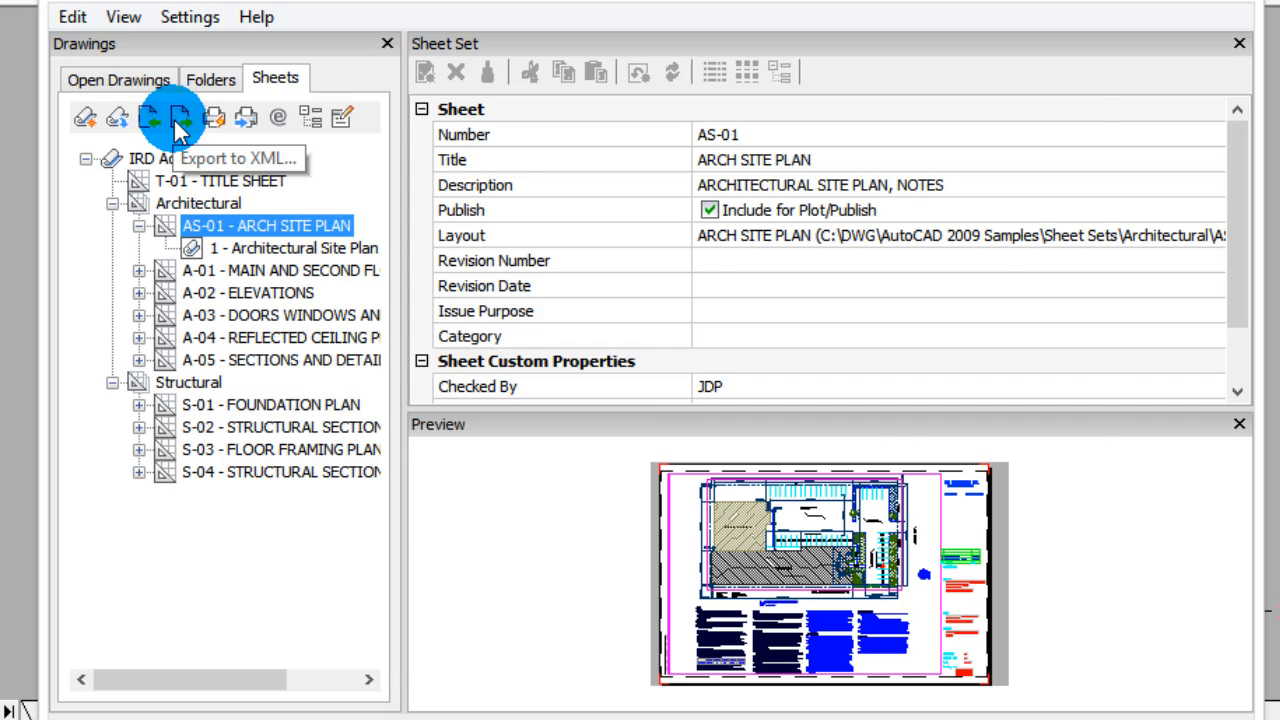
click(180, 116)
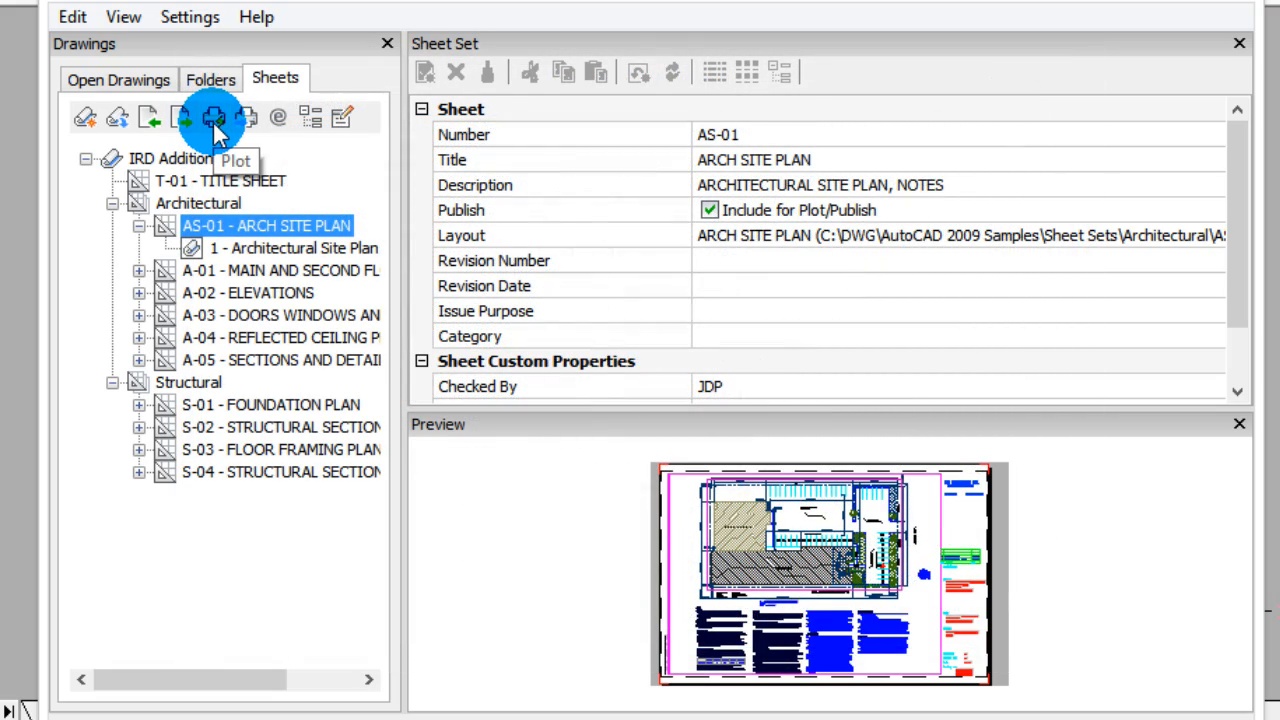
mouse_move(246, 116)
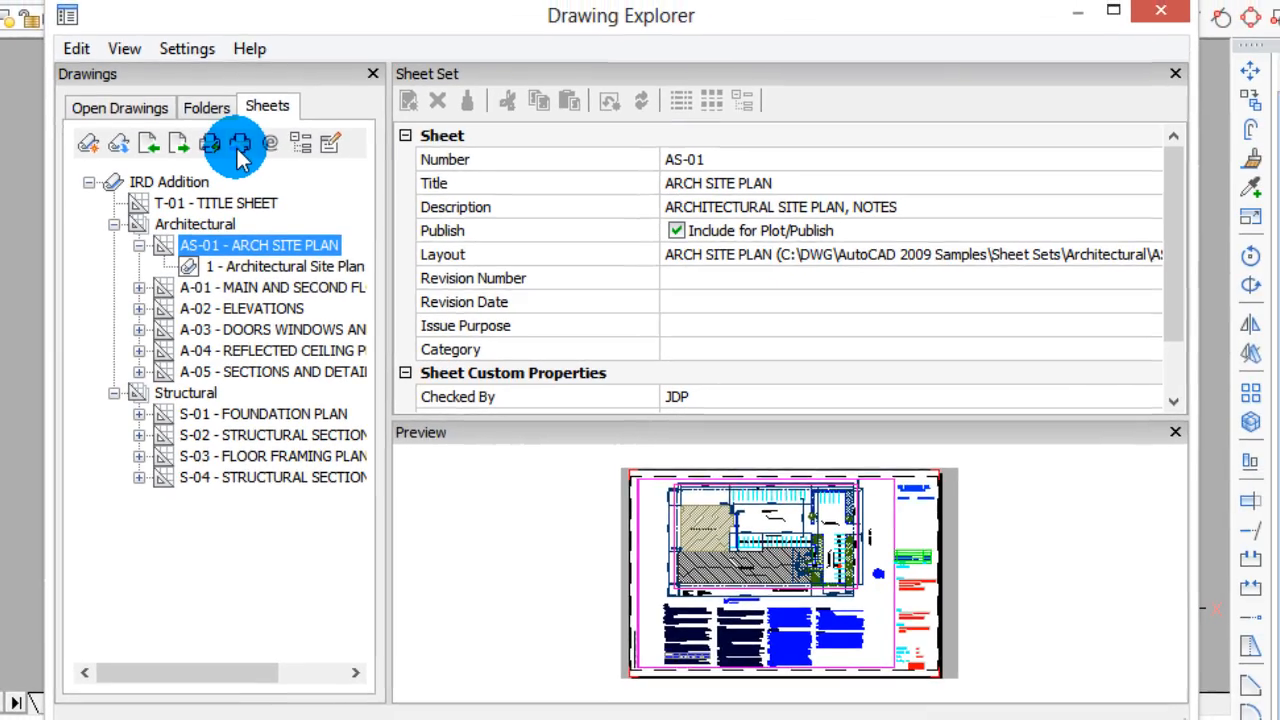
click(240, 144)
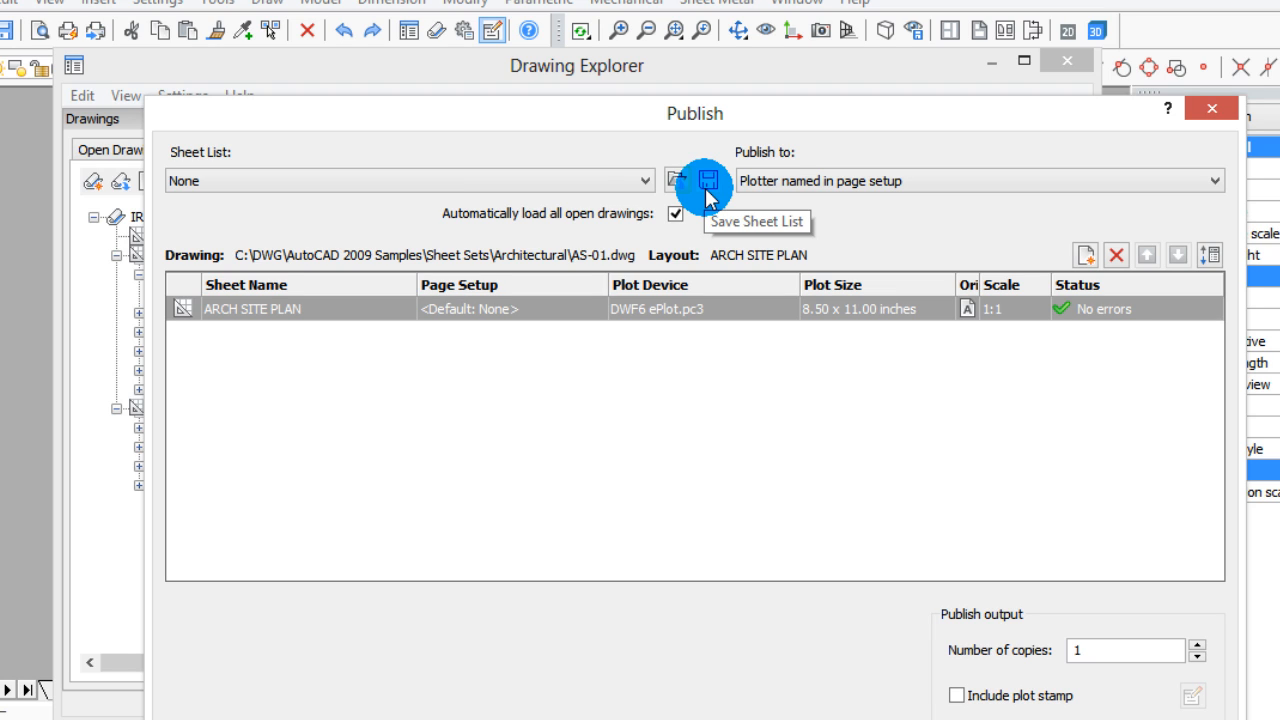
mouse_move(780, 204)
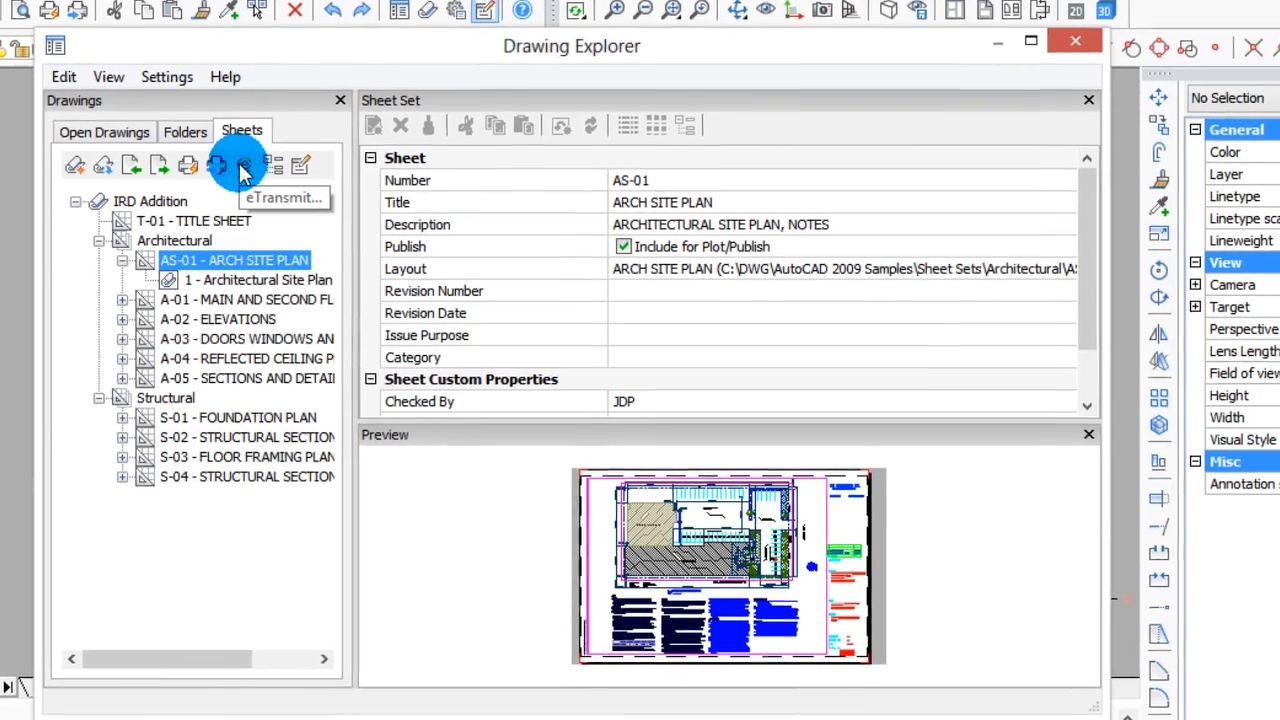
click(244, 164)
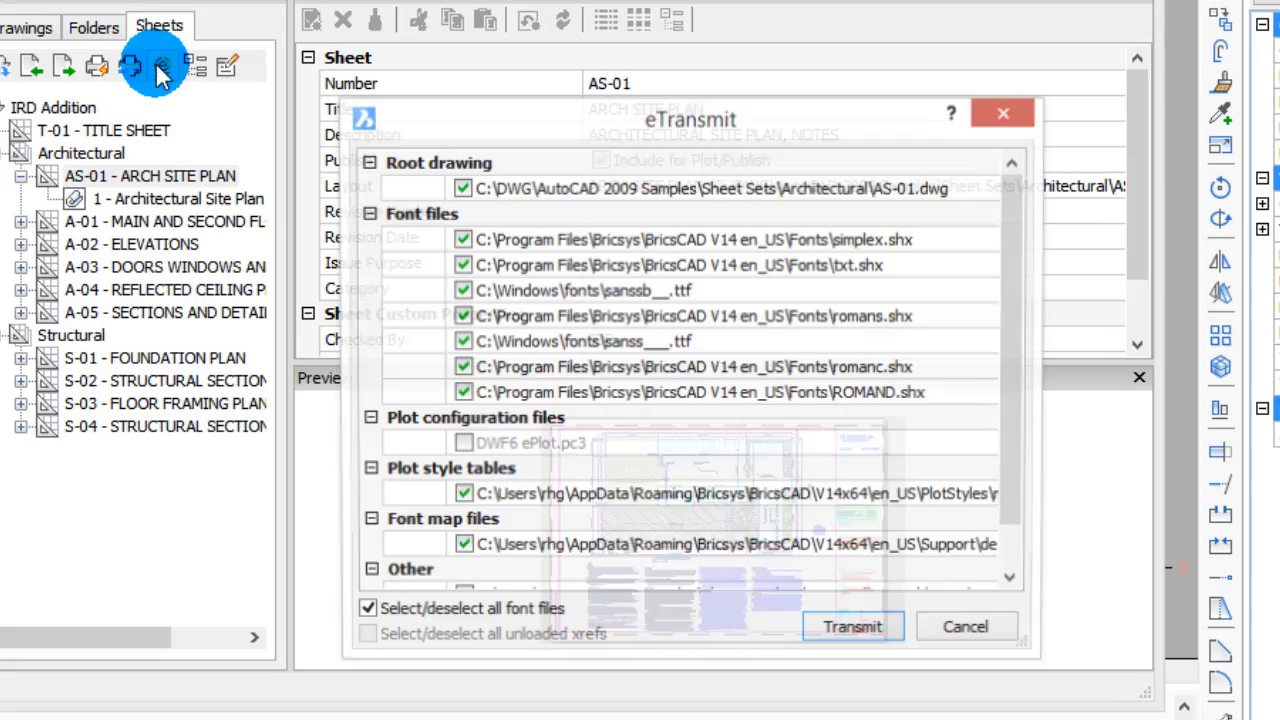
drag(688, 120, 564, 40)
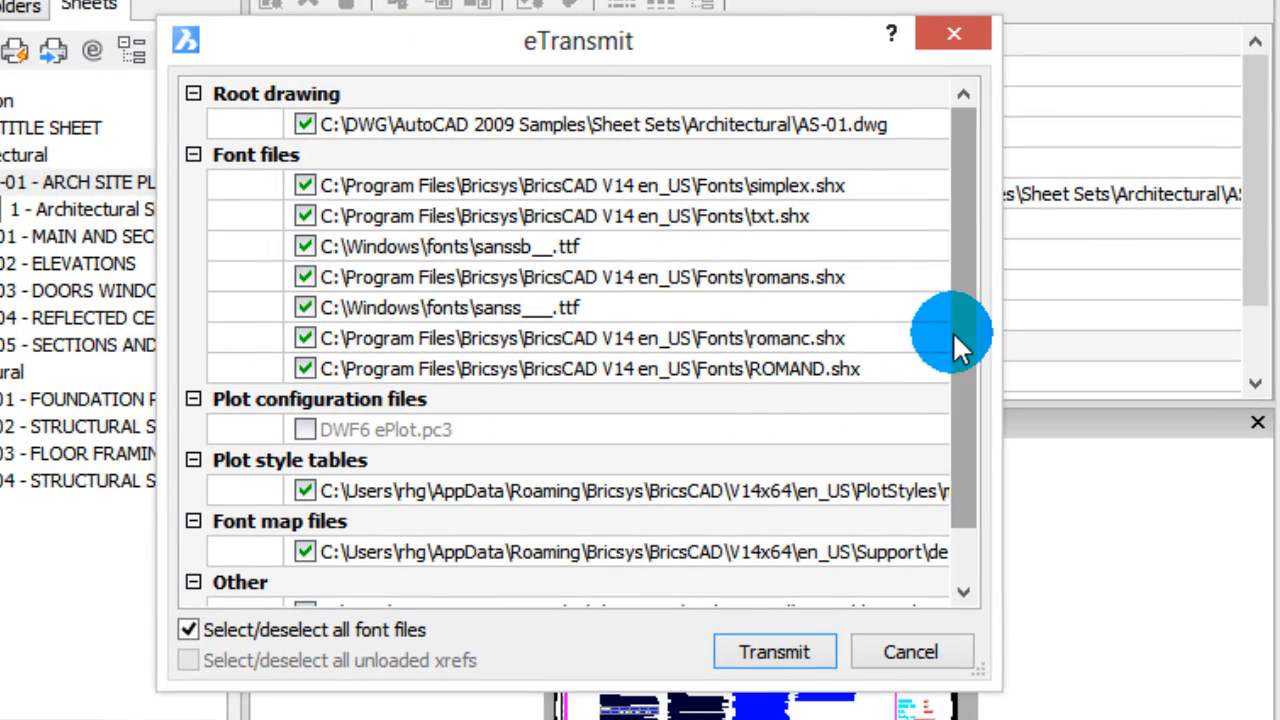
scroll(down, 3)
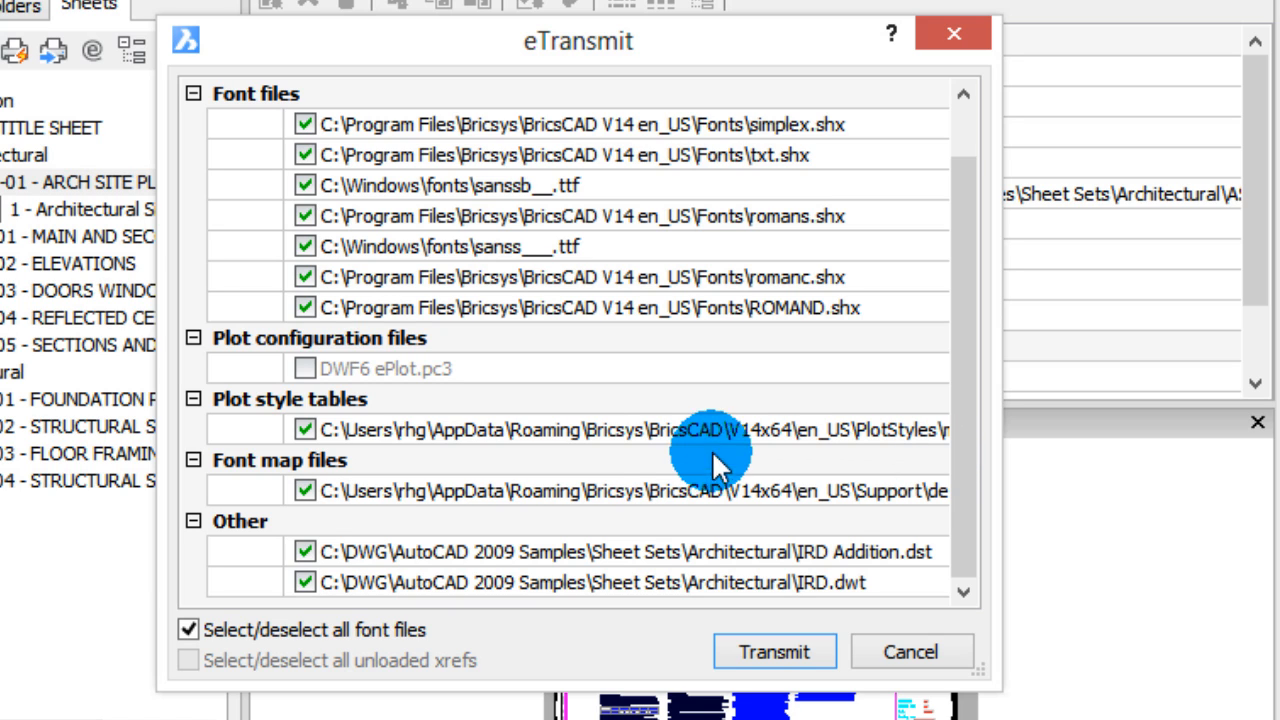
mouse_move(460, 250)
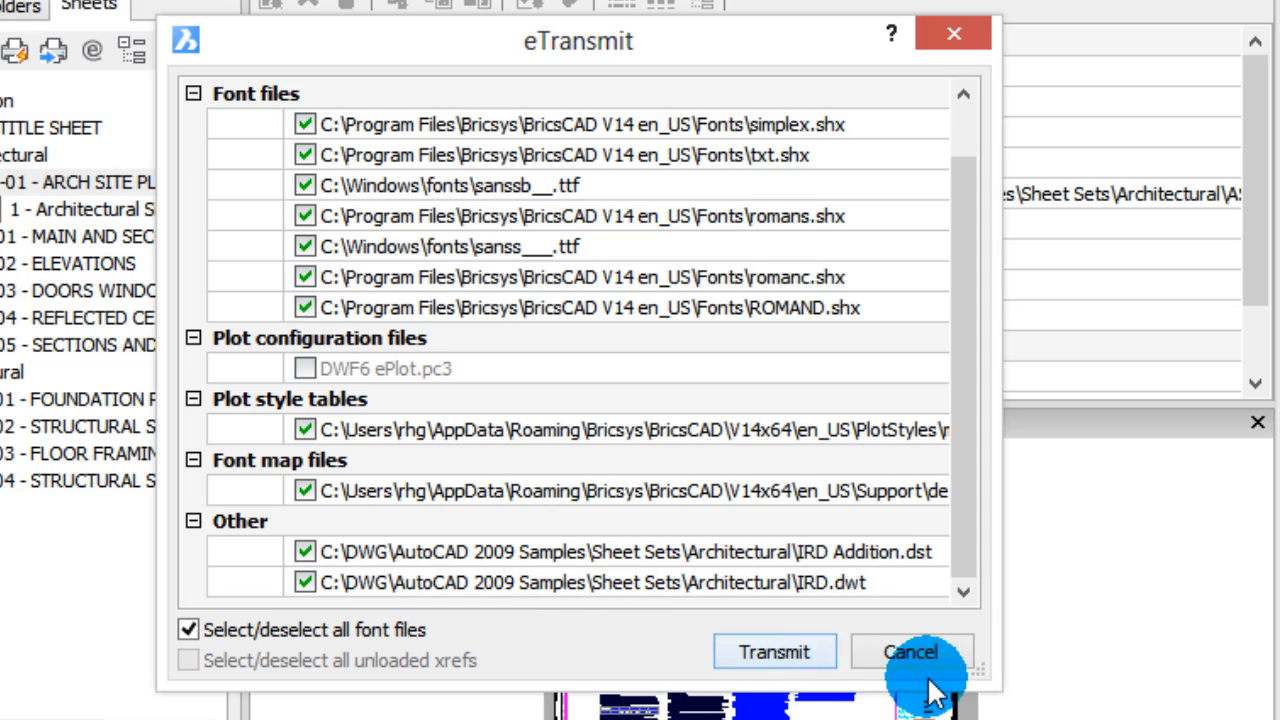
click(908, 652)
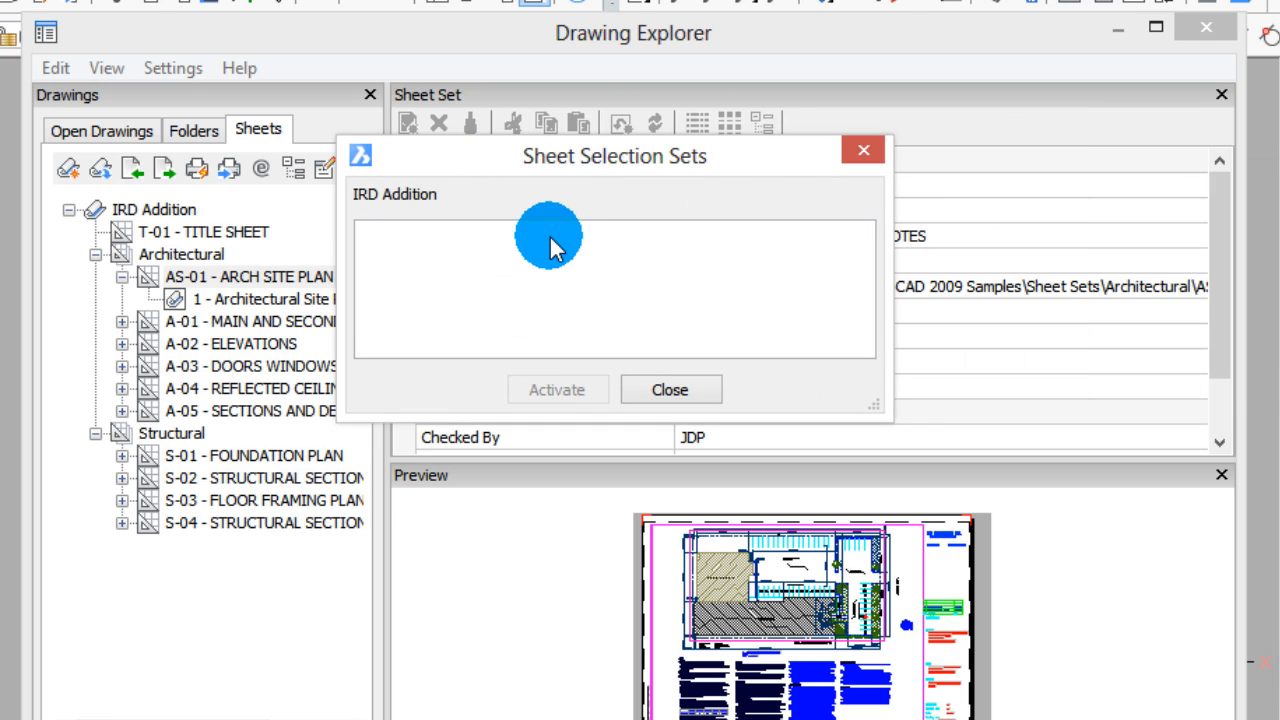
mouse_move(656, 336)
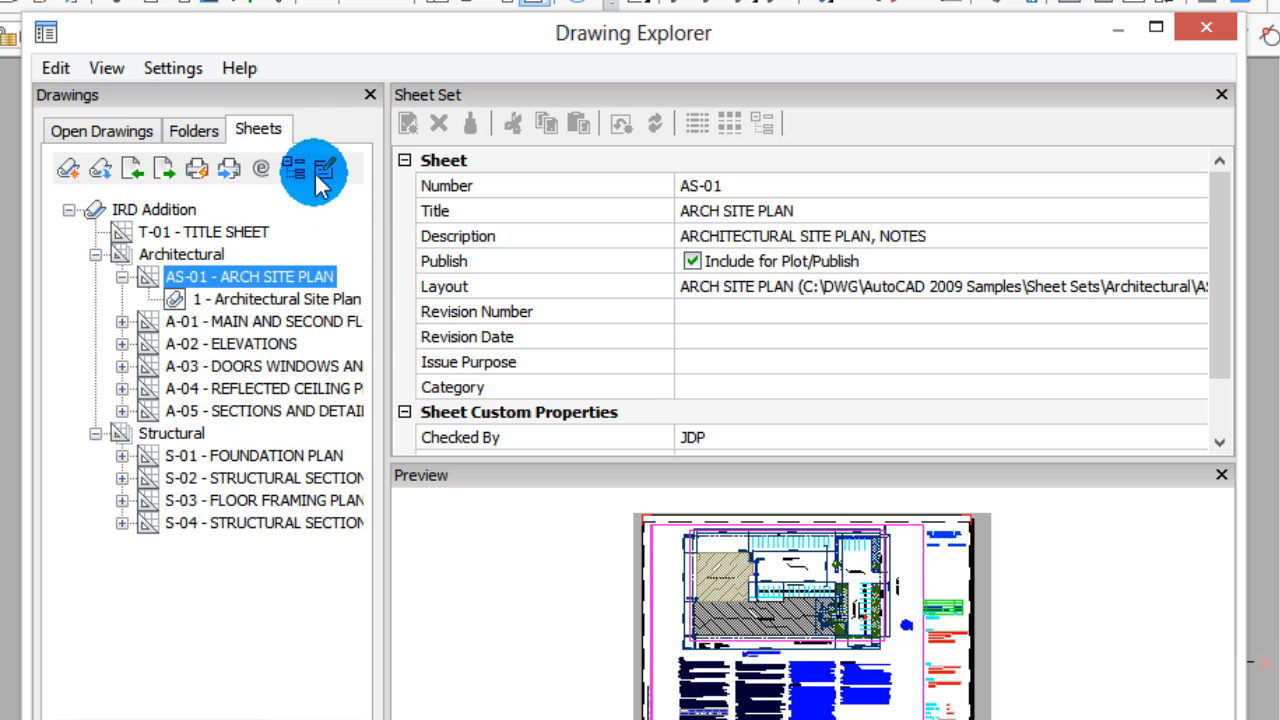
click(324, 168)
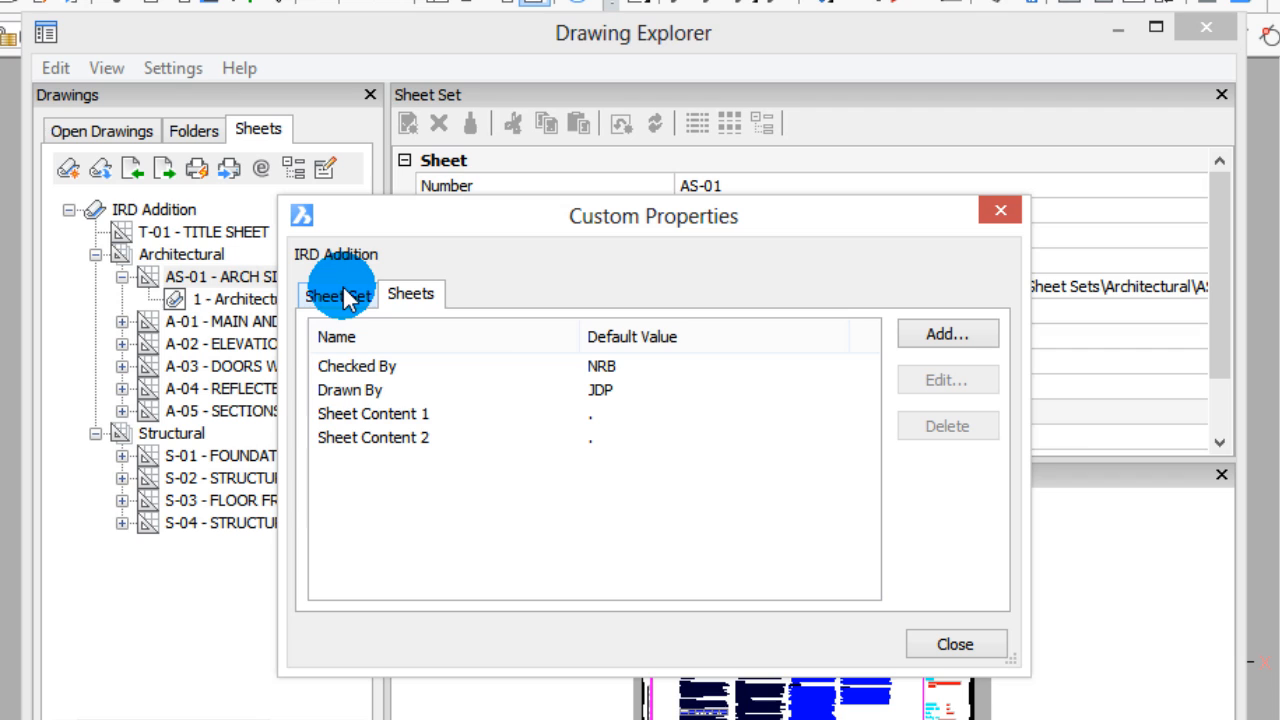
click(338, 294)
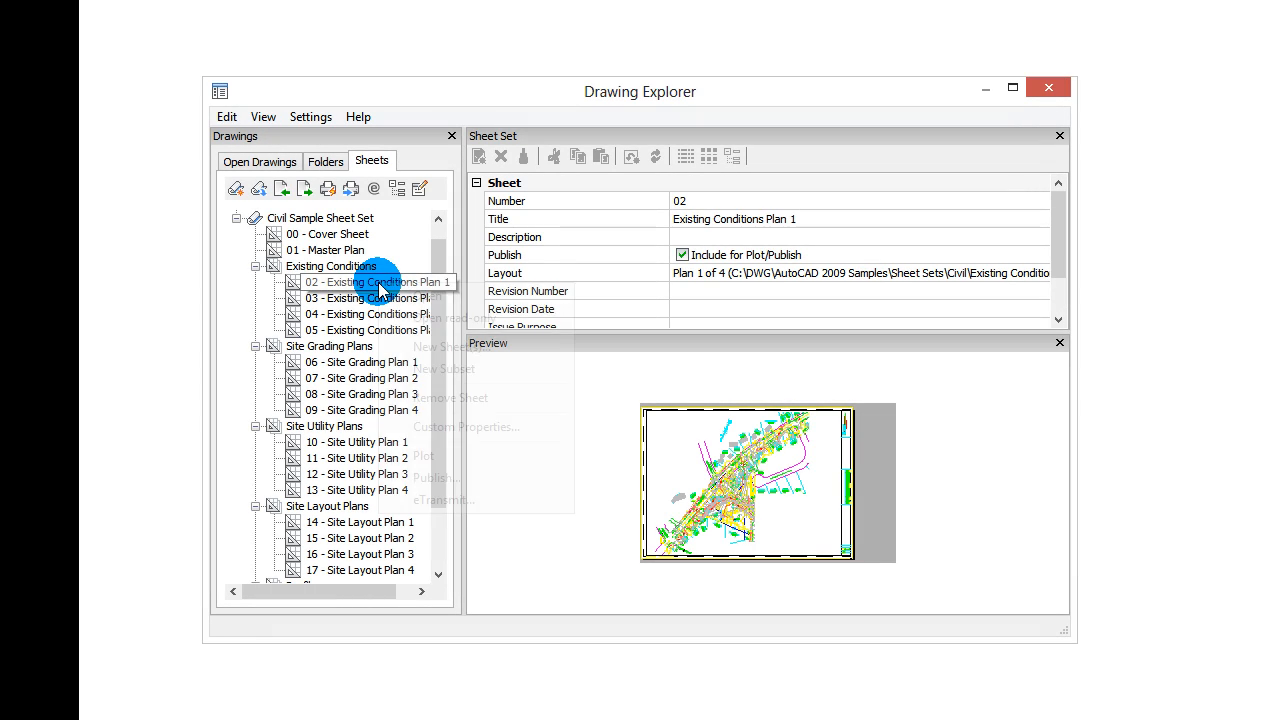
Open the 02 - Existing Conditions Plan 1 sheet's layout from the Sheets tree.
right_click(376, 280)
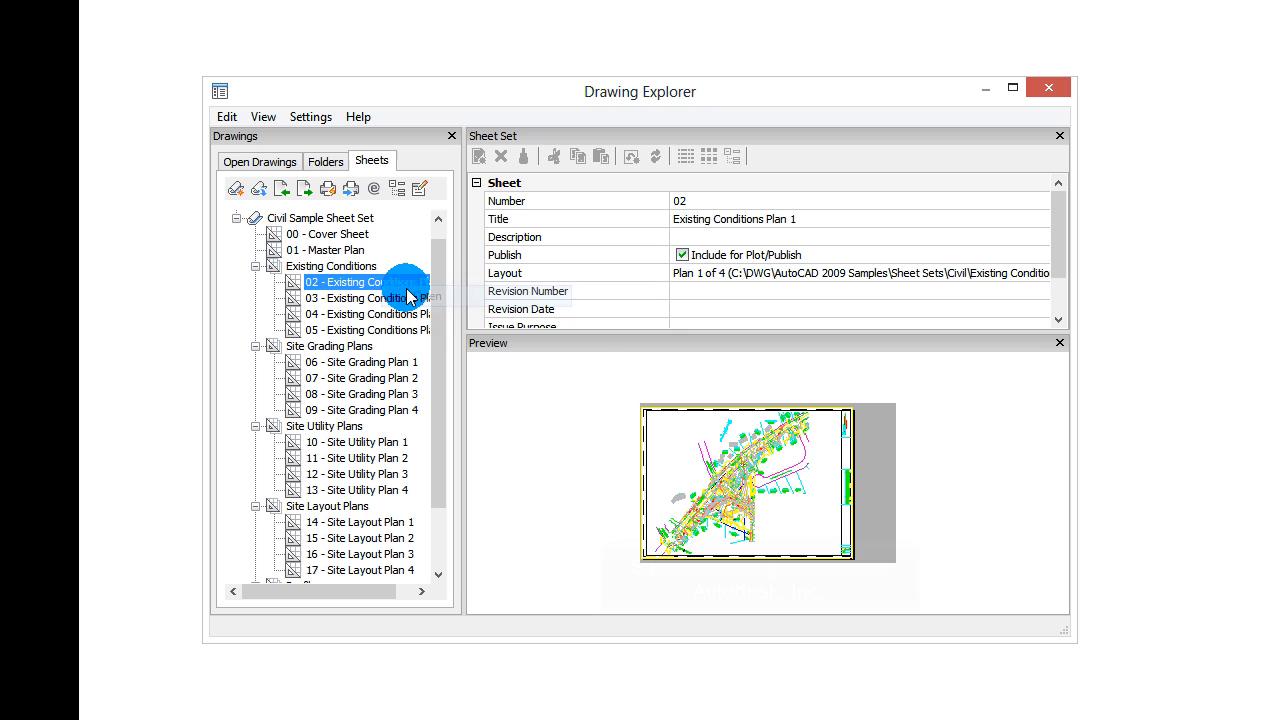
double_click(344, 280)
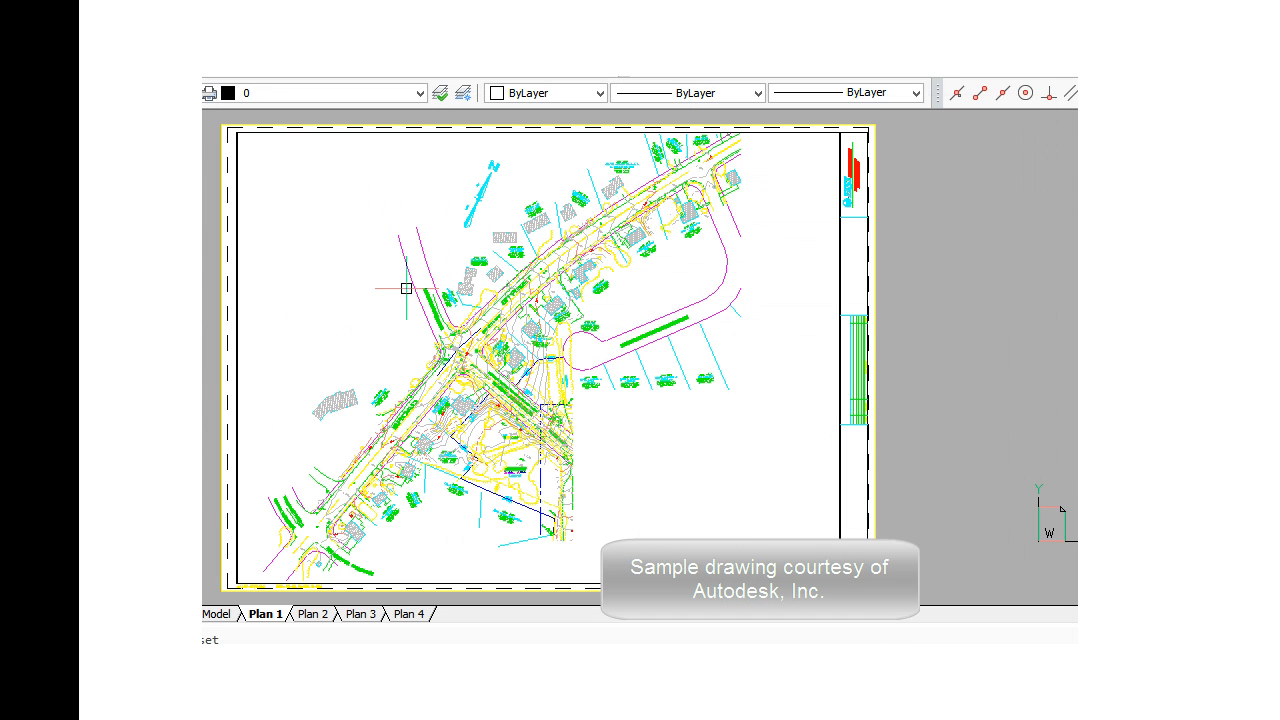